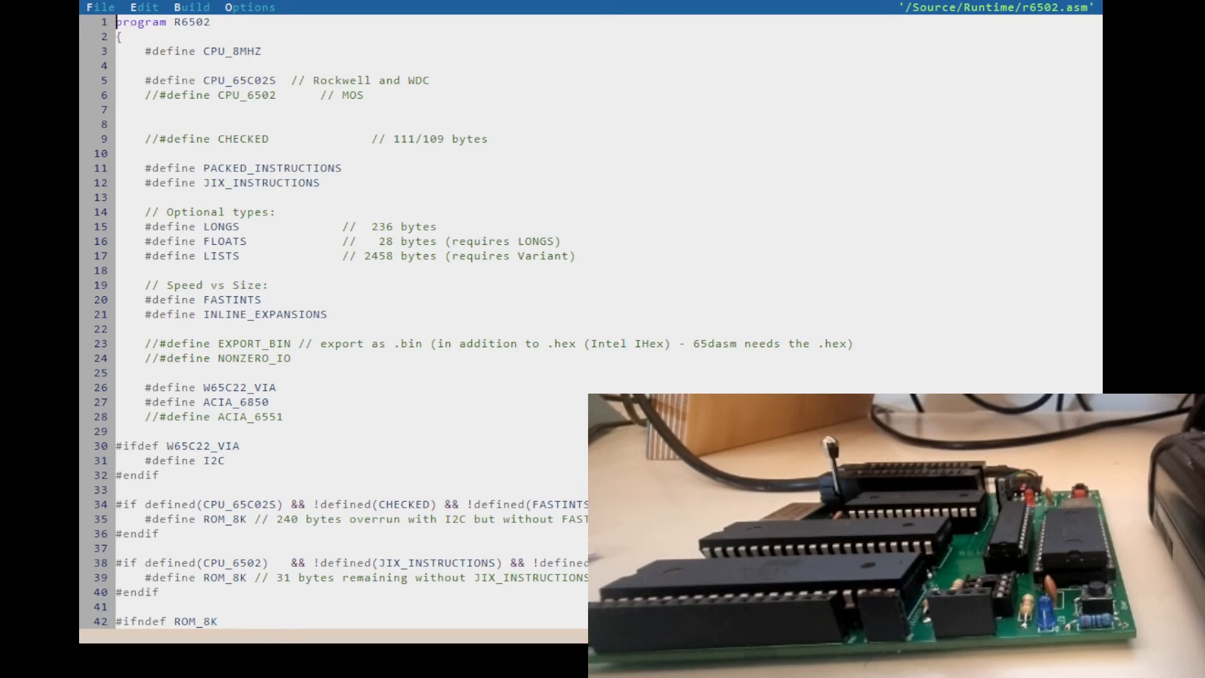
- Highlight every use of CPU_8MHZ, CPU_65C02S and CPU_6502 in the source
{"action": "left_click", "coordinate": [343, 95]}
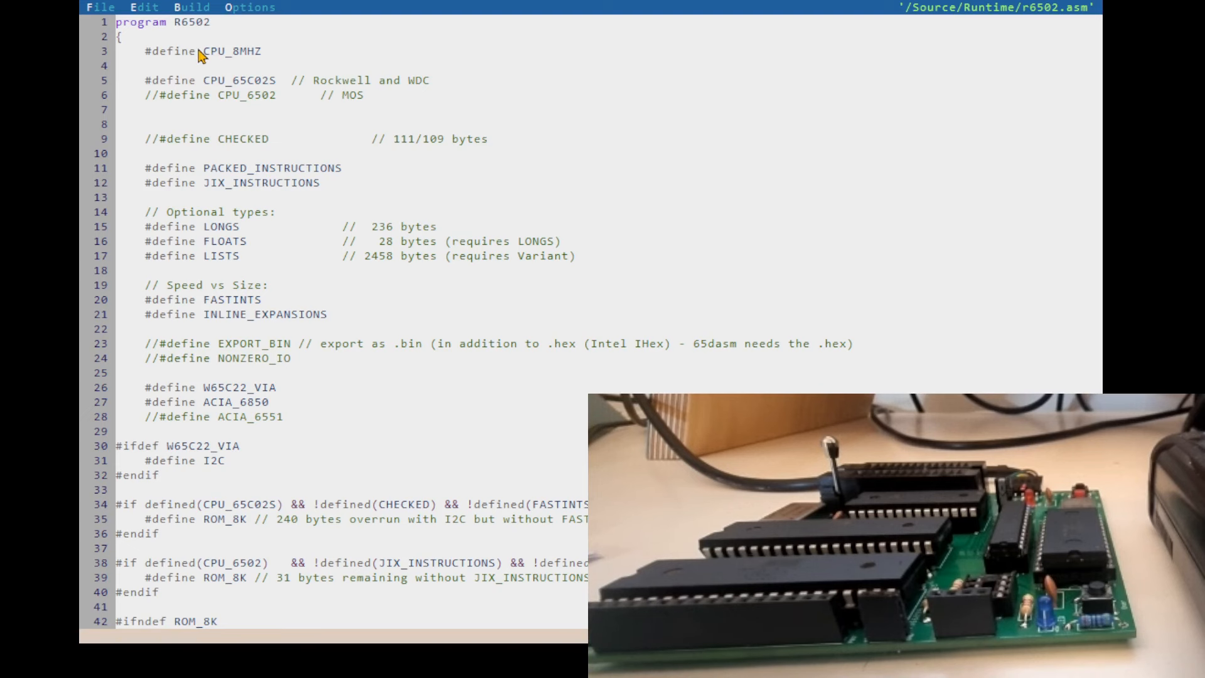
{"action": "double_click", "coordinate": [231, 51]}
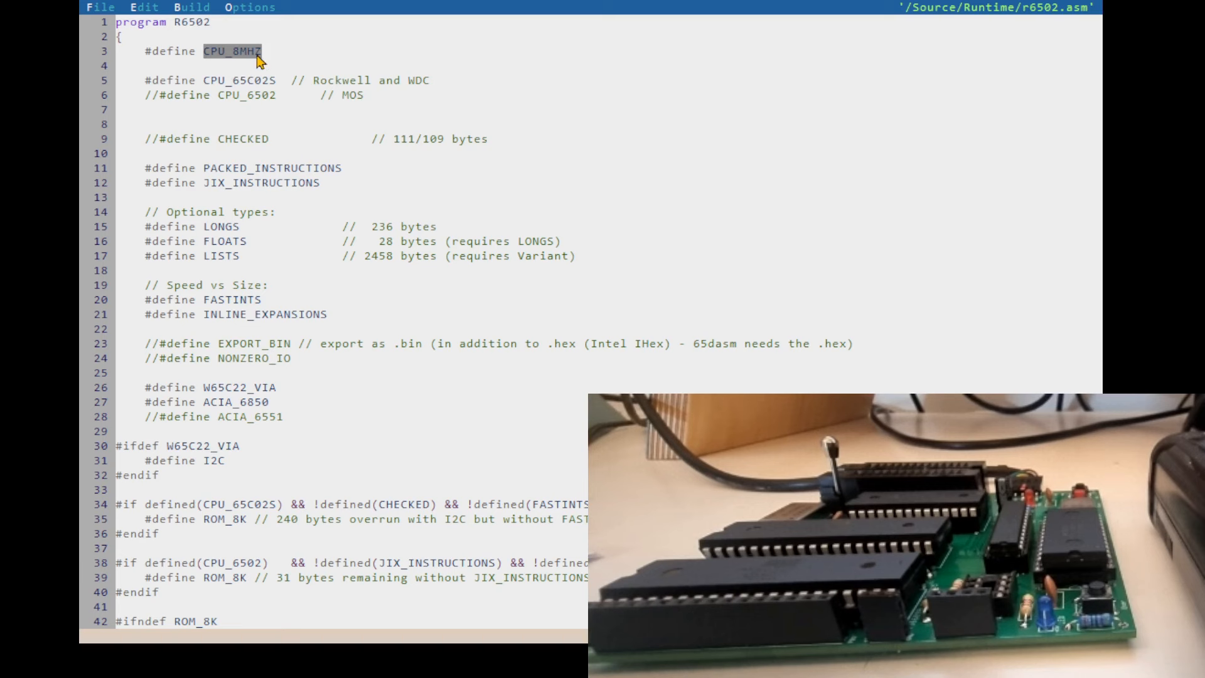
{"action": "mouse_move", "coordinate": [302, 131]}
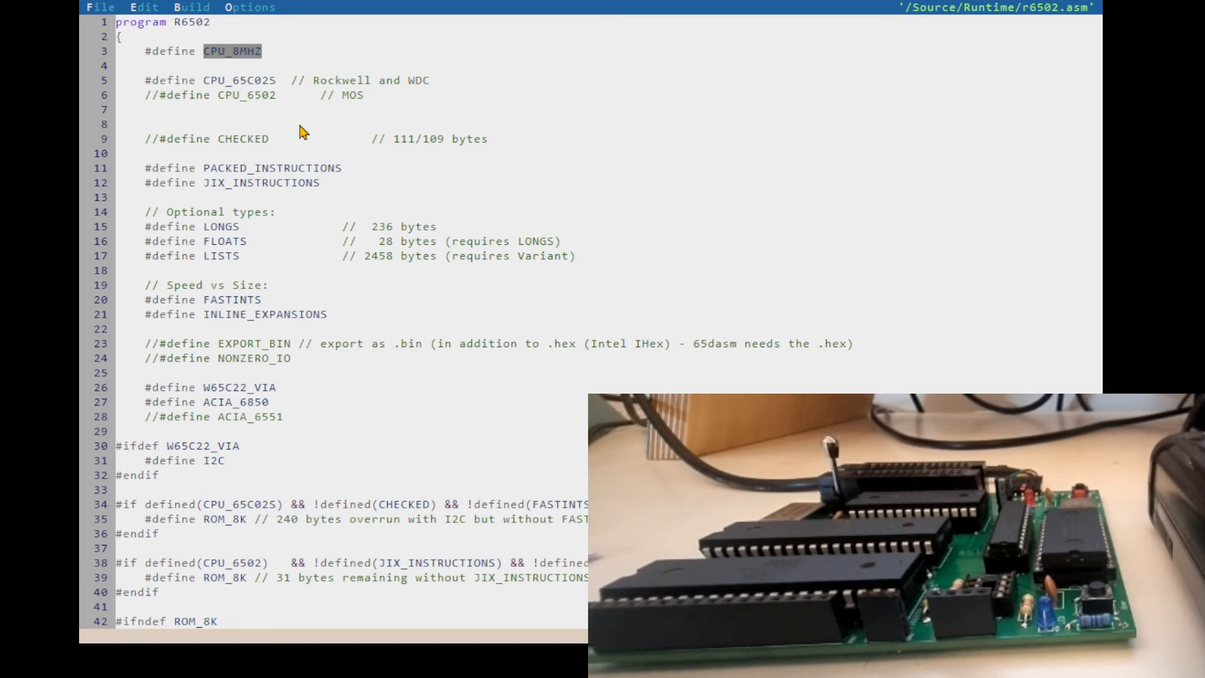
{"action": "mouse_move", "coordinate": [348, 420]}
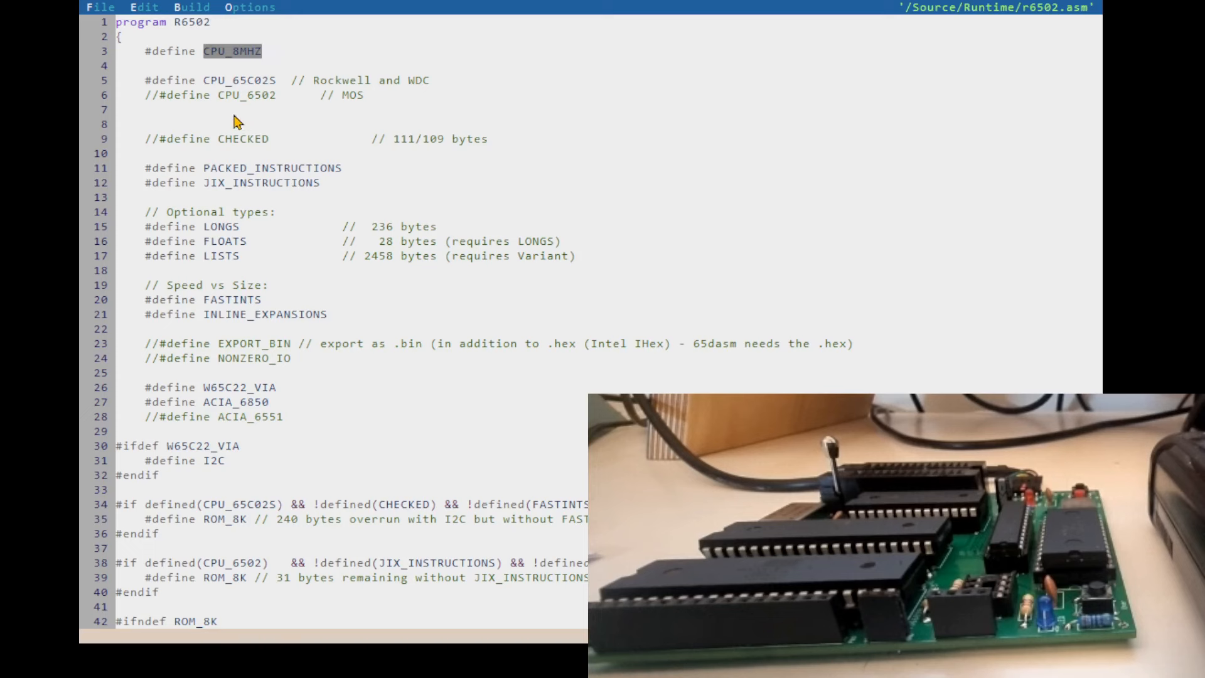
{"action": "double_click", "coordinate": [239, 79]}
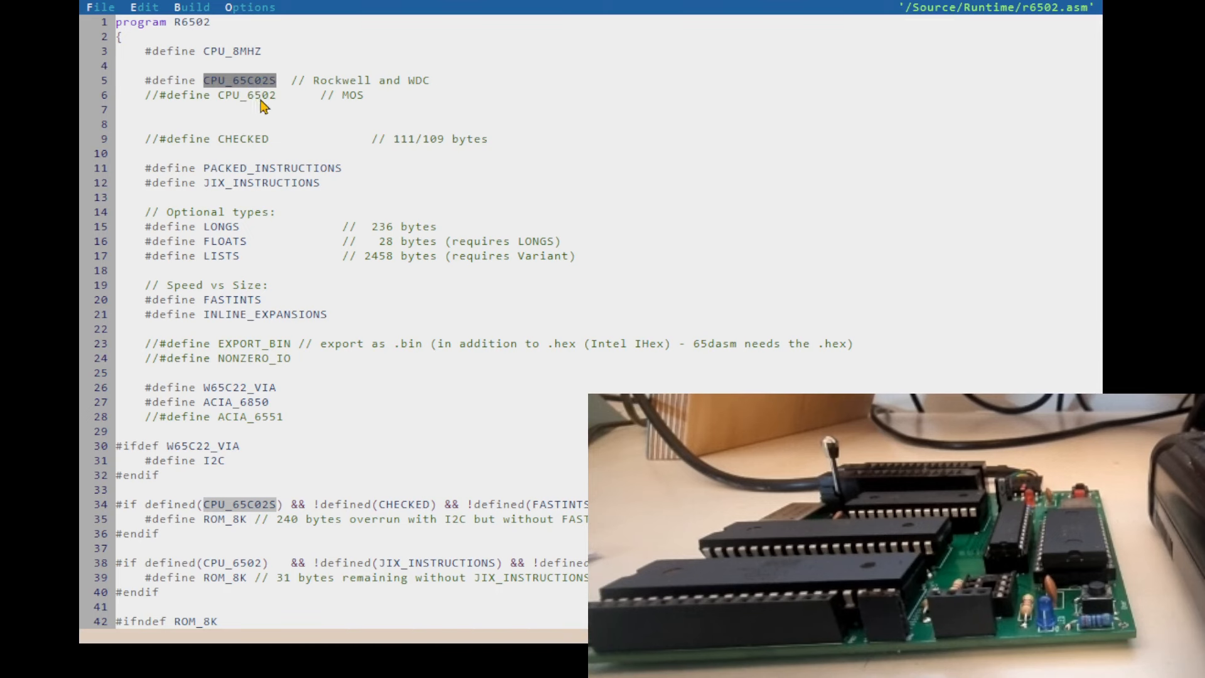
{"action": "double_click", "coordinate": [247, 95]}
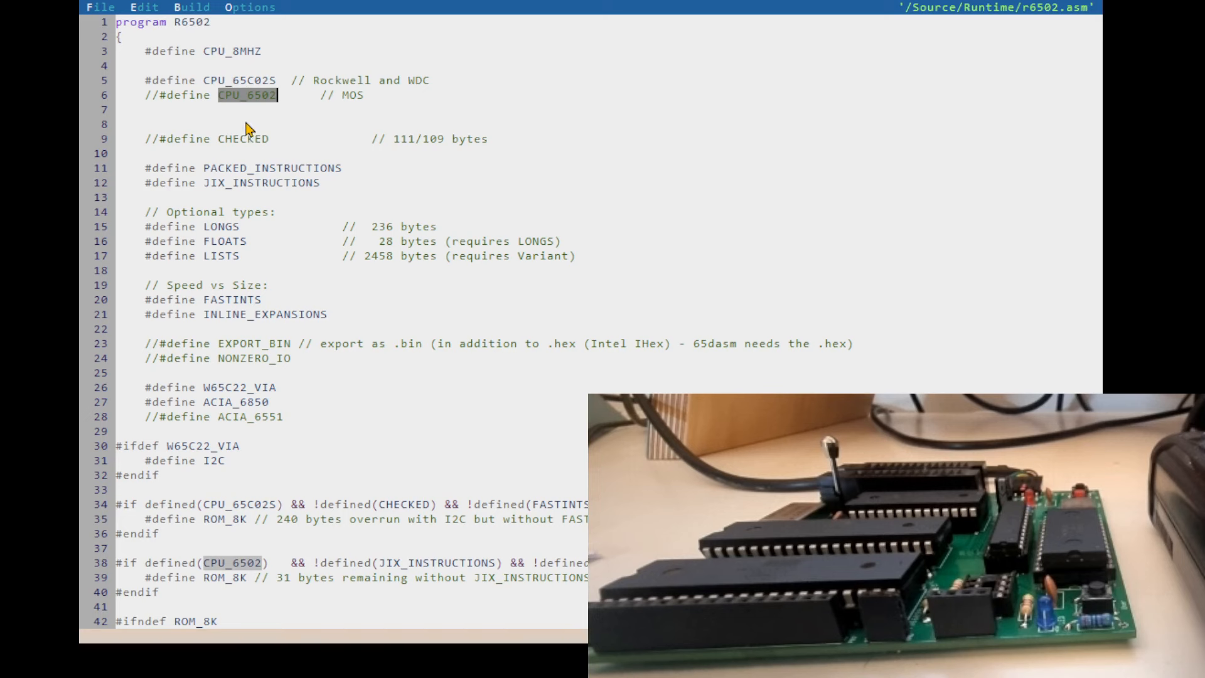
{"action": "mouse_move", "coordinate": [290, 103]}
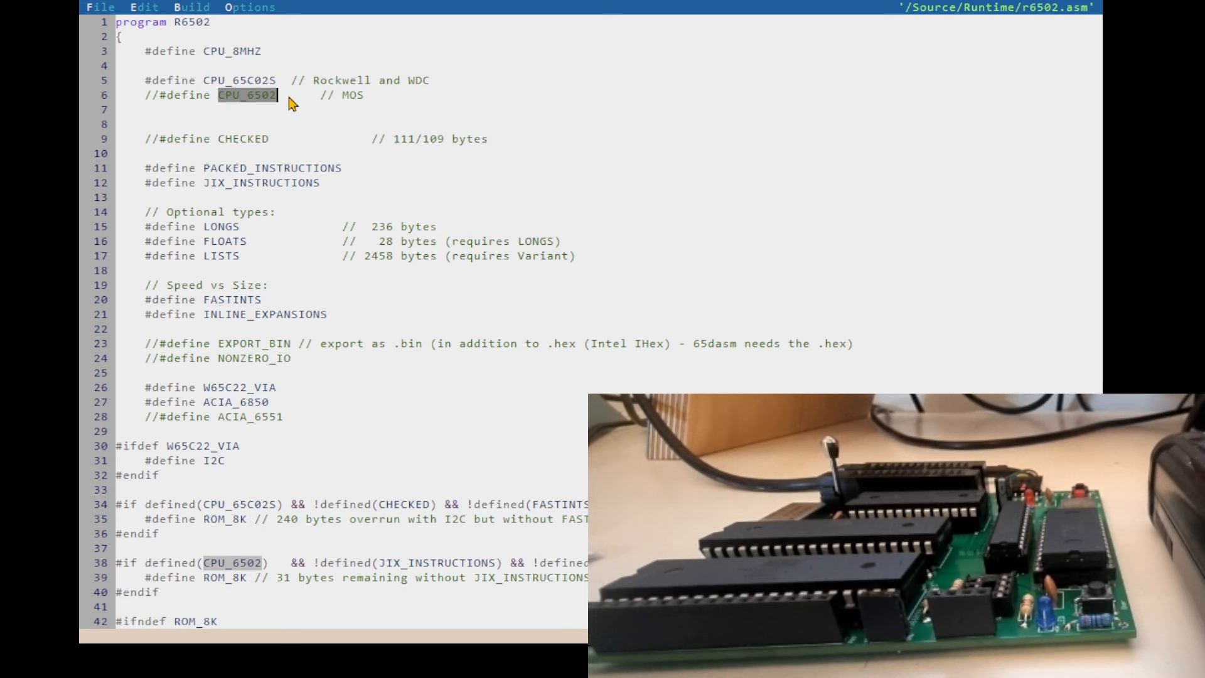
{"action": "mouse_move", "coordinate": [260, 185]}
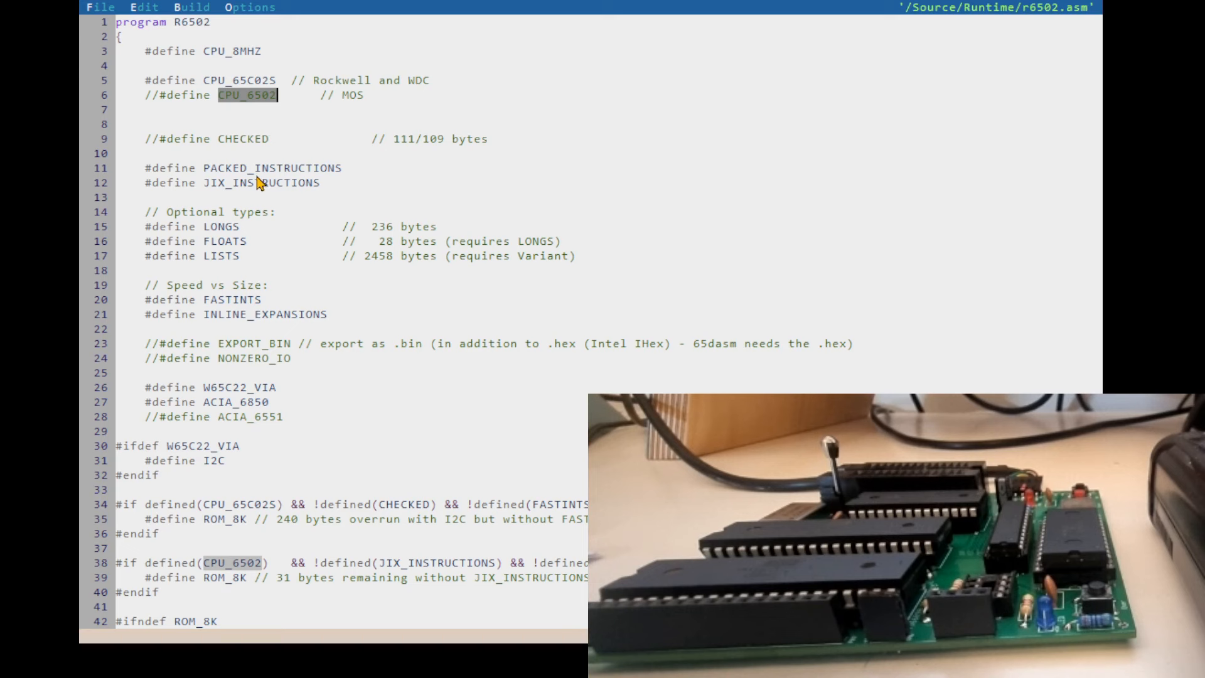
{"action": "mouse_move", "coordinate": [256, 100]}
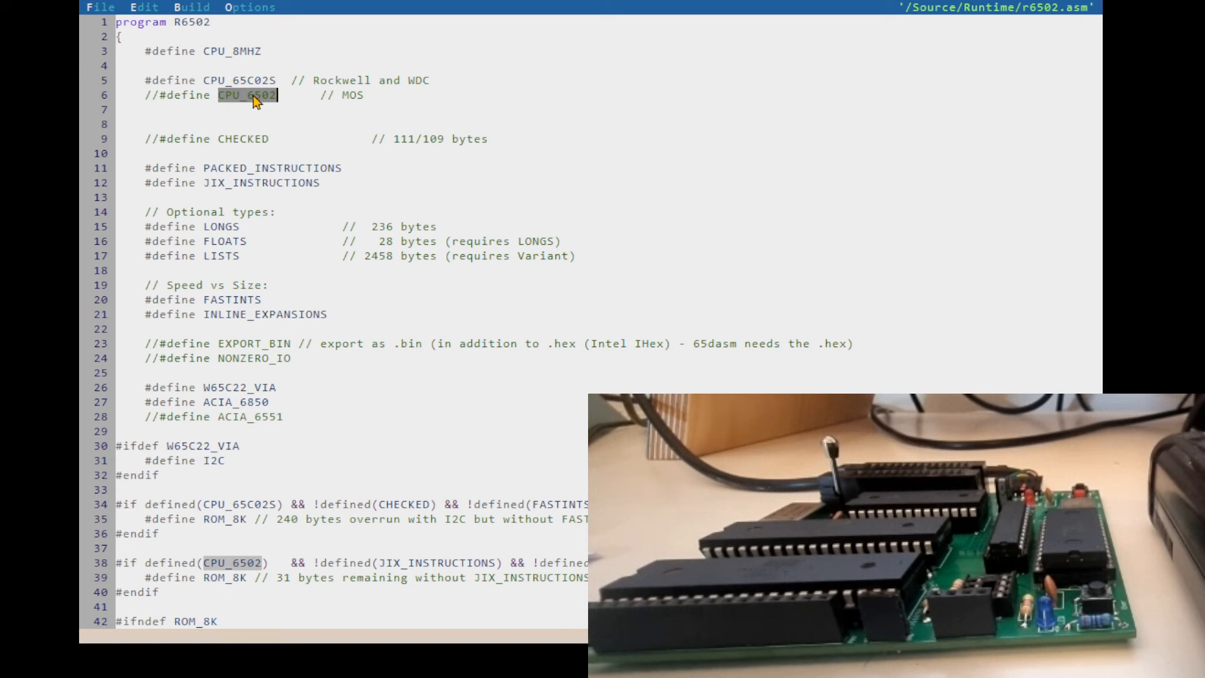
{"action": "double_click", "coordinate": [239, 80]}
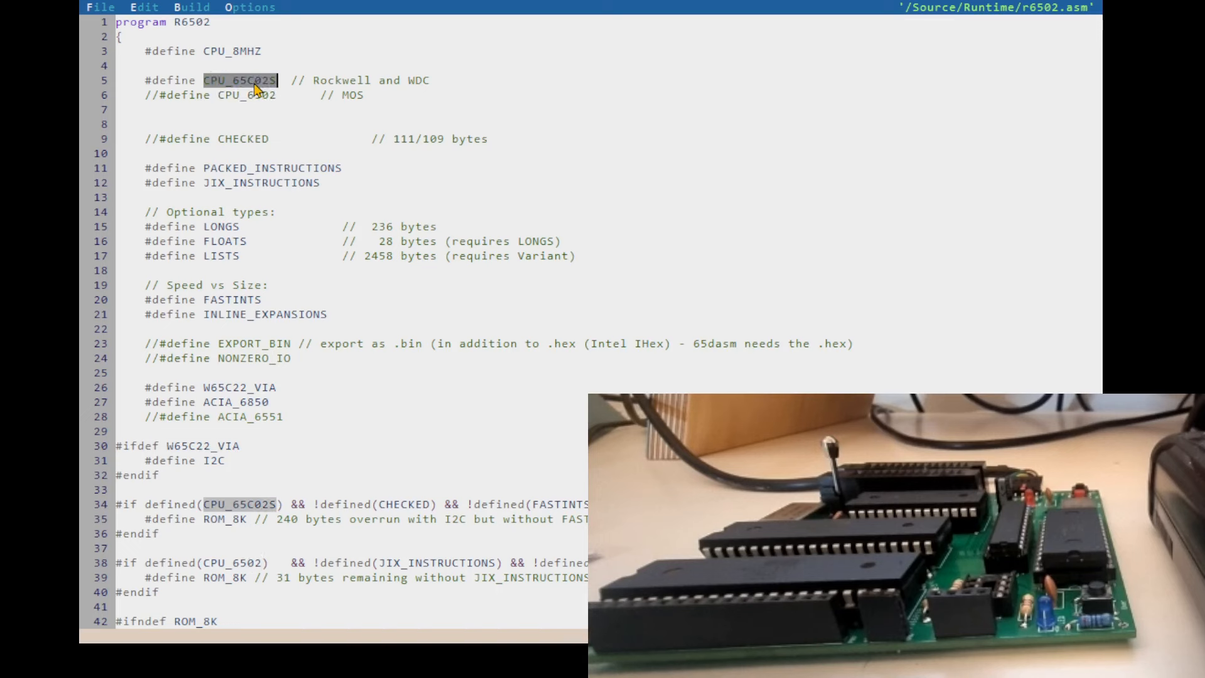
{"action": "mouse_move", "coordinate": [270, 92]}
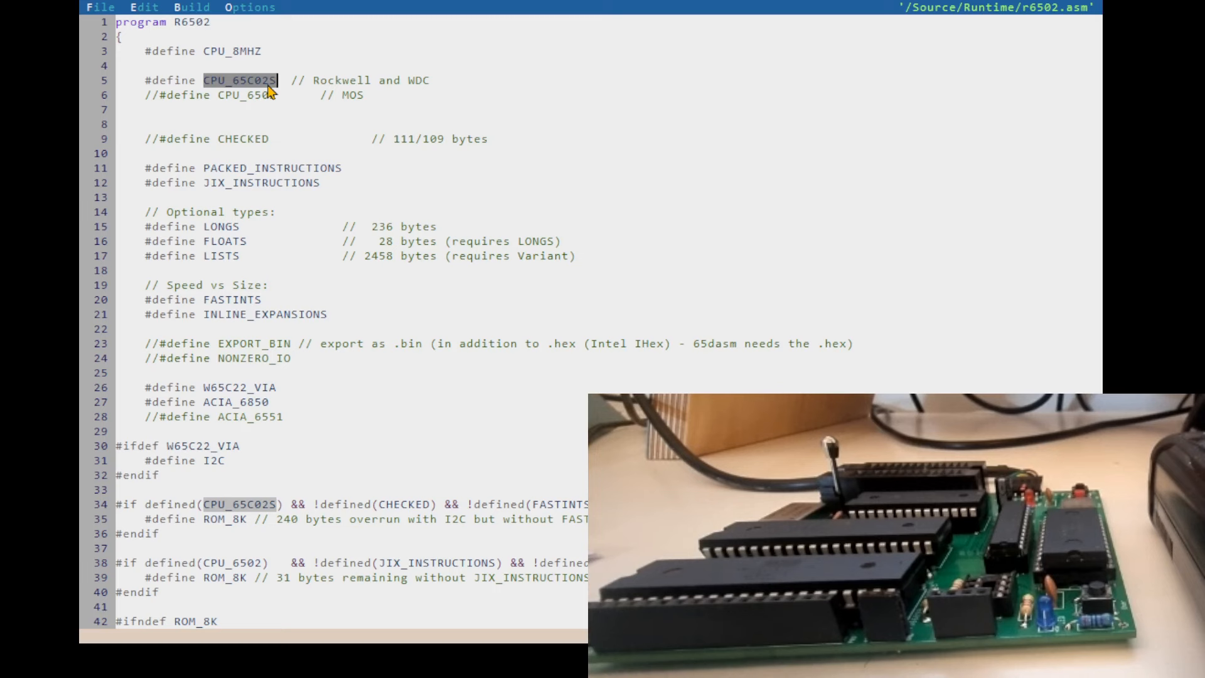
{"action": "mouse_move", "coordinate": [286, 117]}
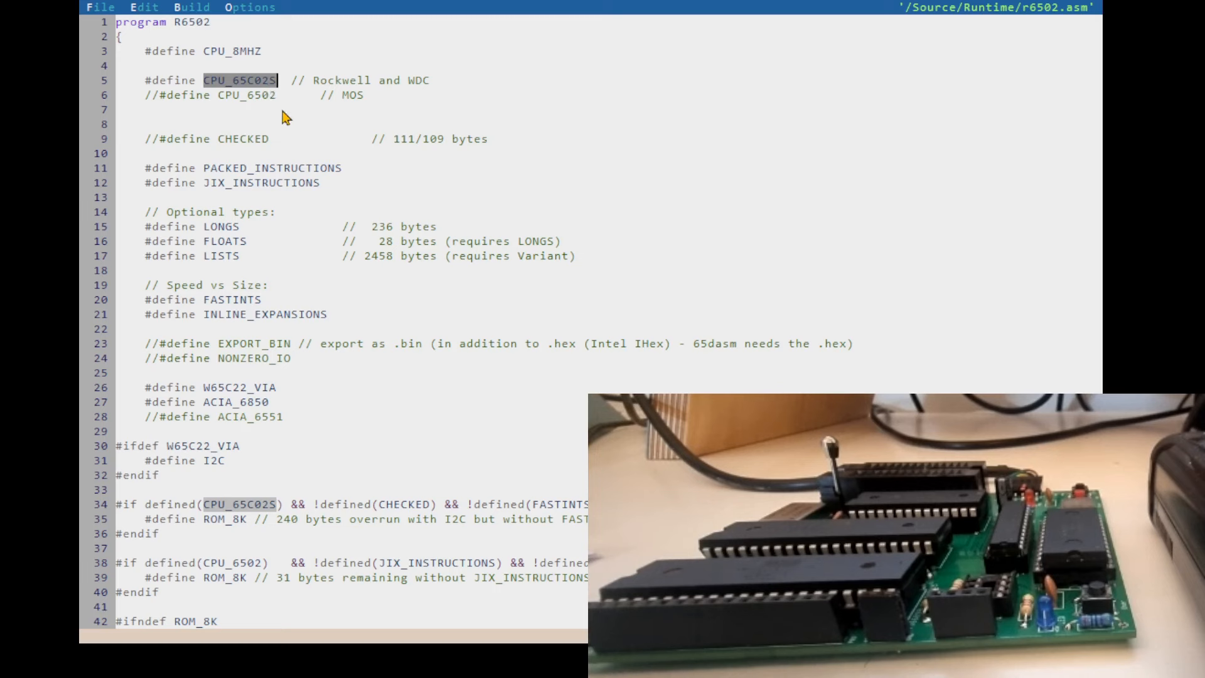
- Highlight the ROM_16K, FASTINTS and CPU_65C02S defines, then show the build options
{"action": "scroll", "scroll_direction": "down", "scroll_amount": 3}
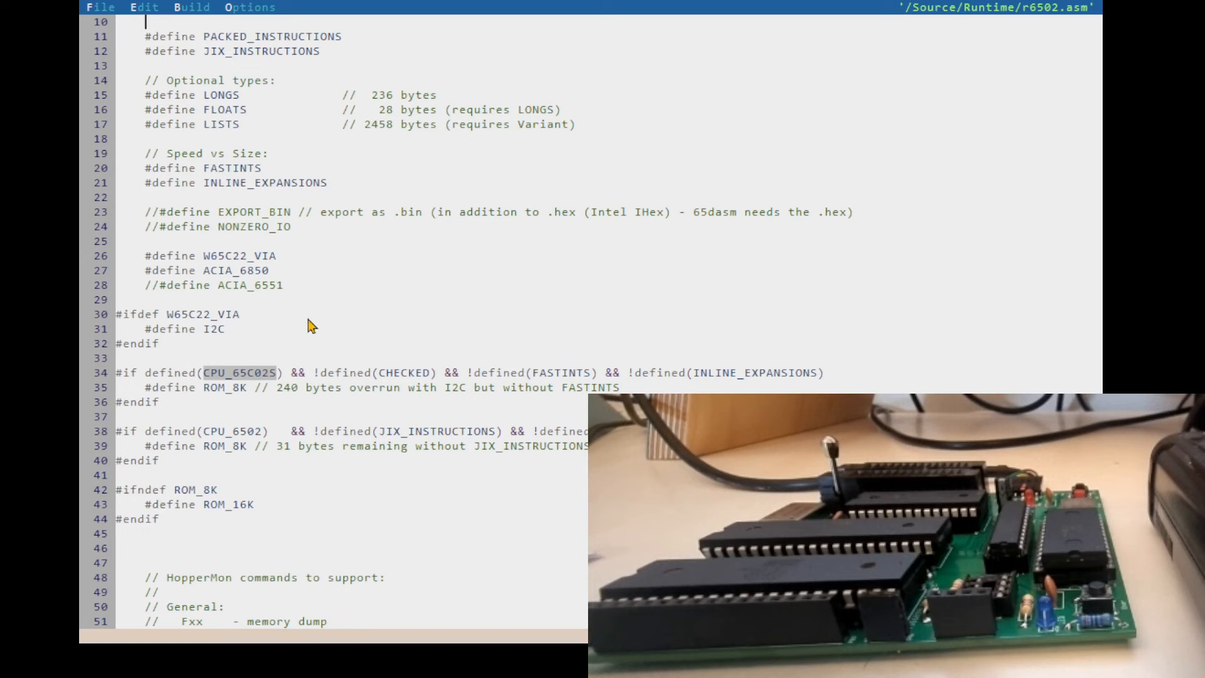
{"action": "double_click", "coordinate": [228, 504]}
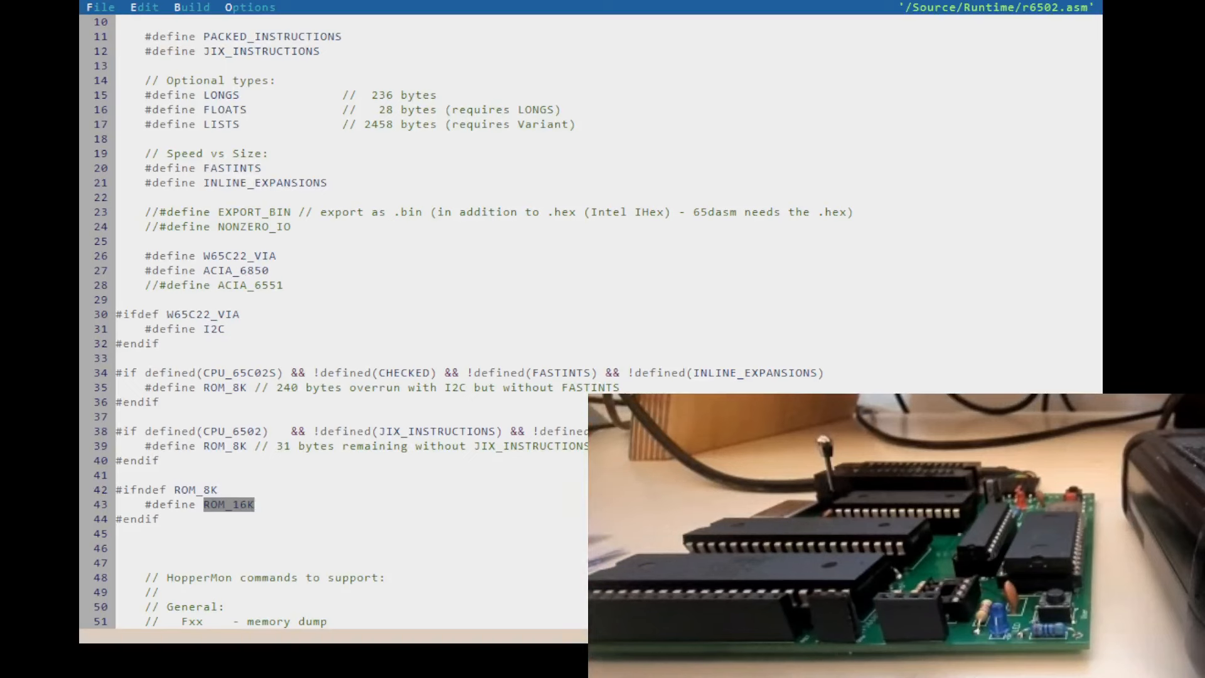
{"action": "double_click", "coordinate": [232, 167]}
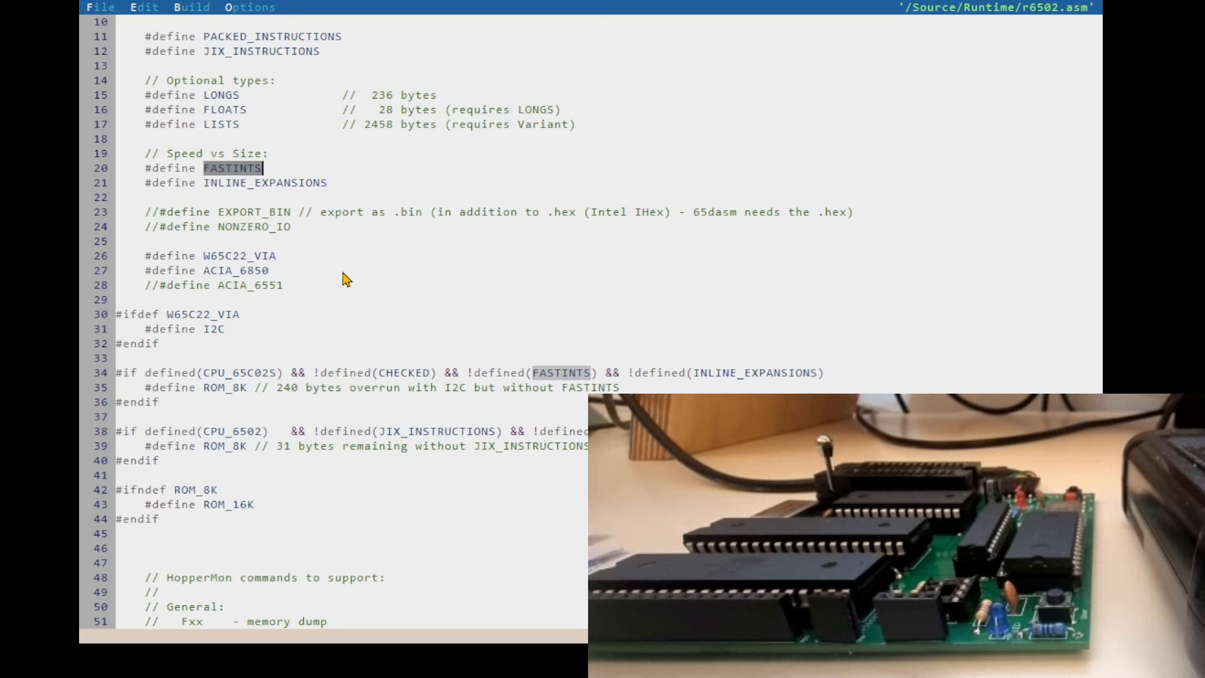
{"action": "mouse_move", "coordinate": [278, 202]}
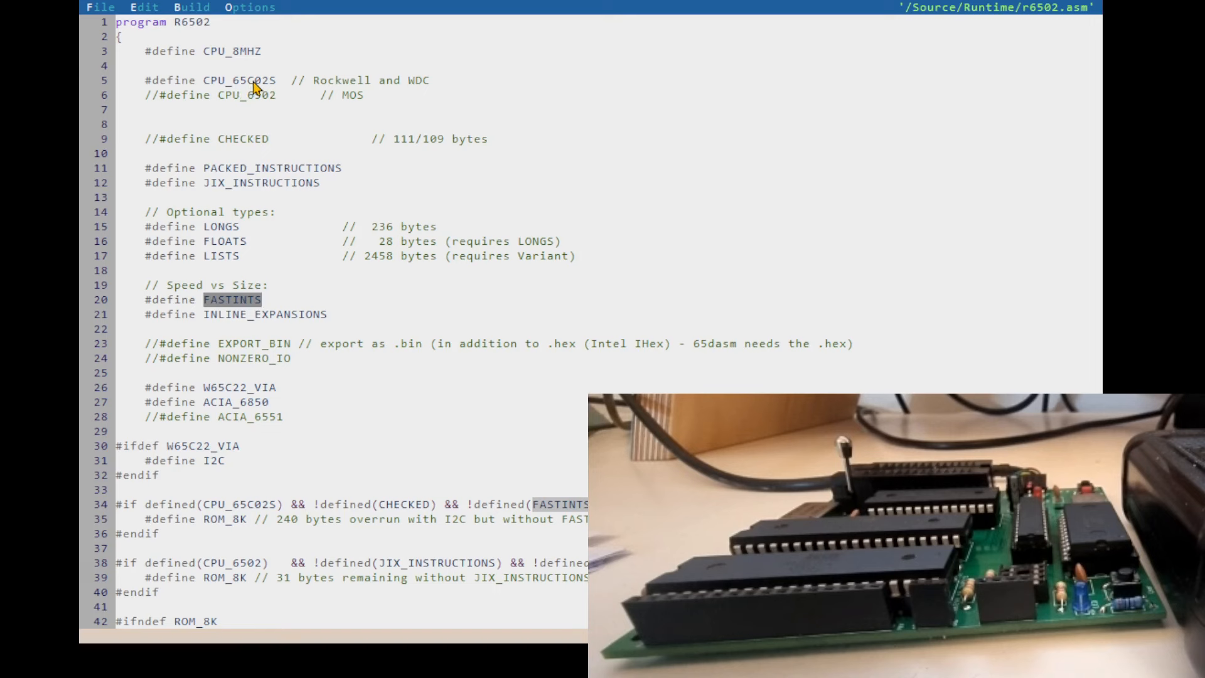
{"action": "mouse_move", "coordinate": [241, 60]}
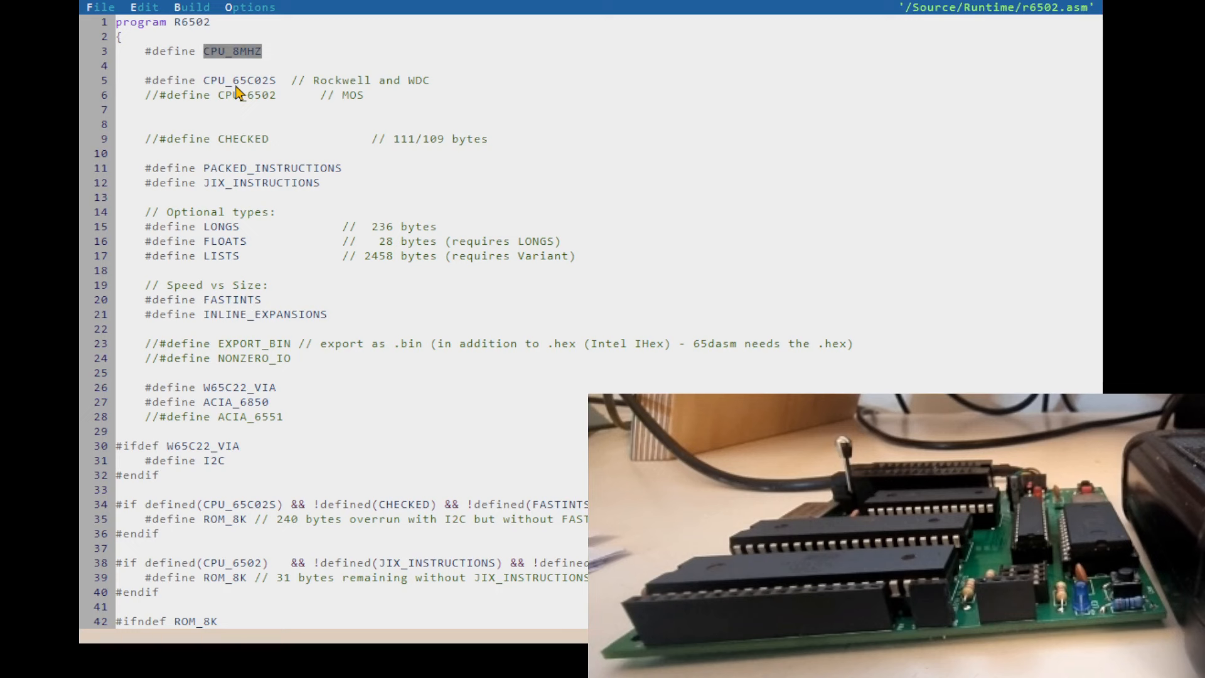
{"action": "double_click", "coordinate": [239, 80]}
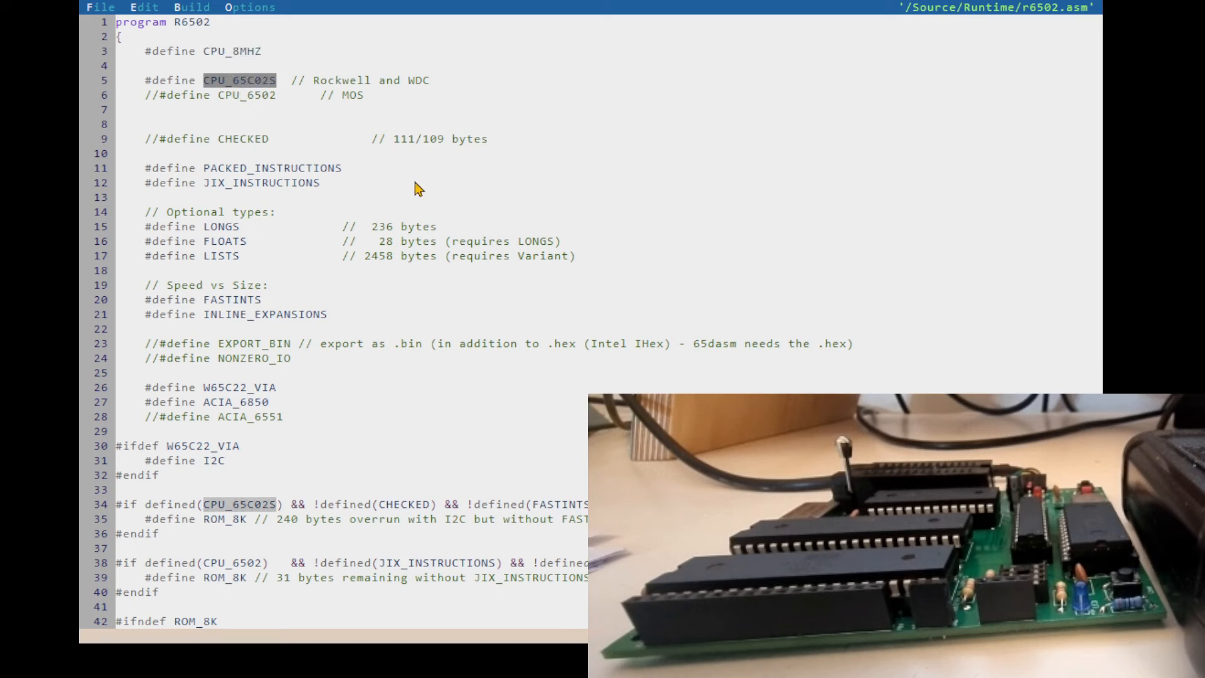
{"action": "mouse_move", "coordinate": [249, 20]}
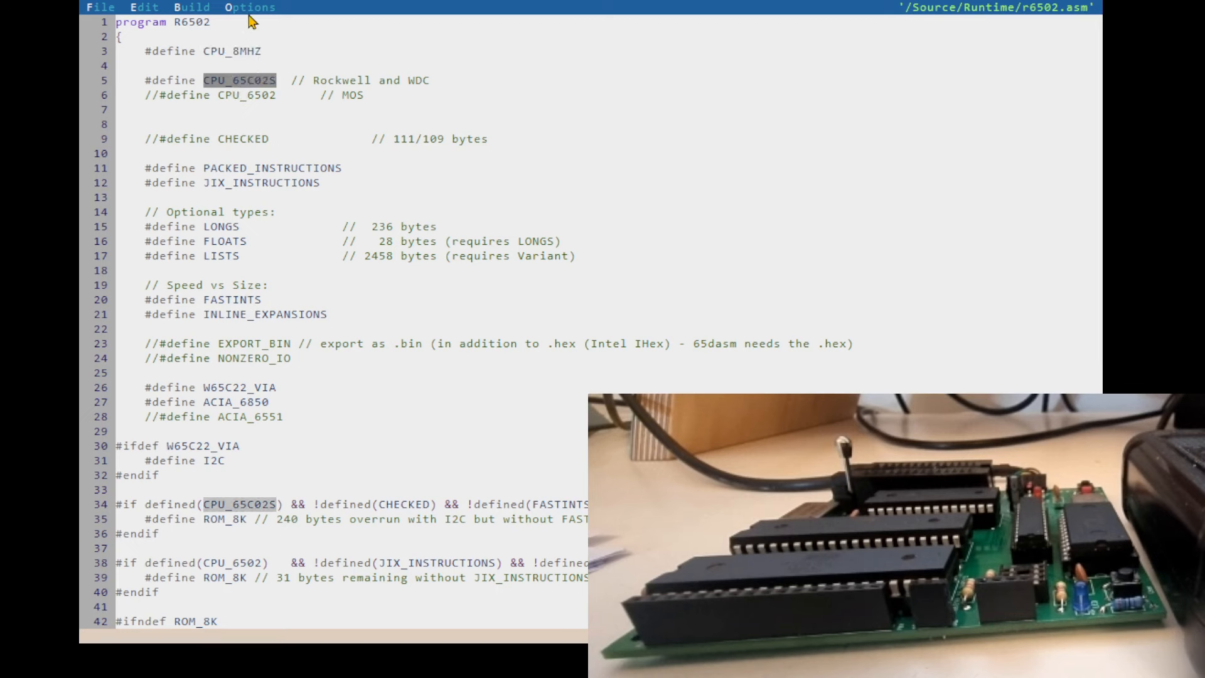
{"action": "left_click", "coordinate": [250, 7]}
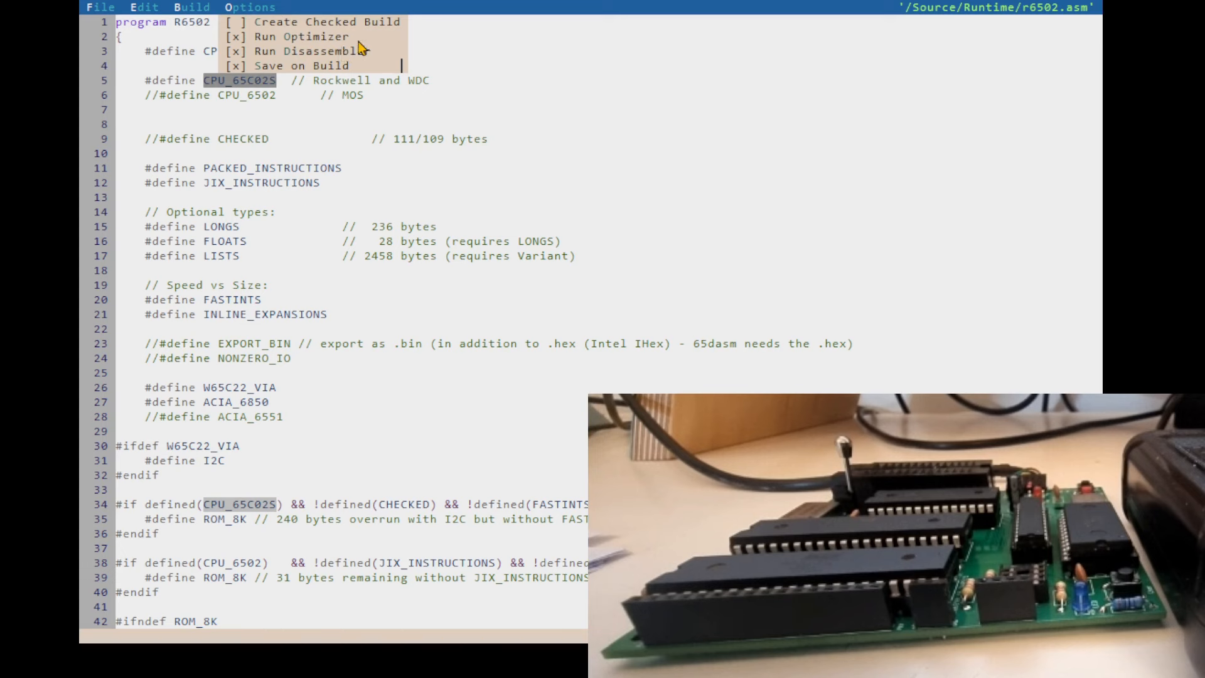
{"action": "mouse_move", "coordinate": [256, 63]}
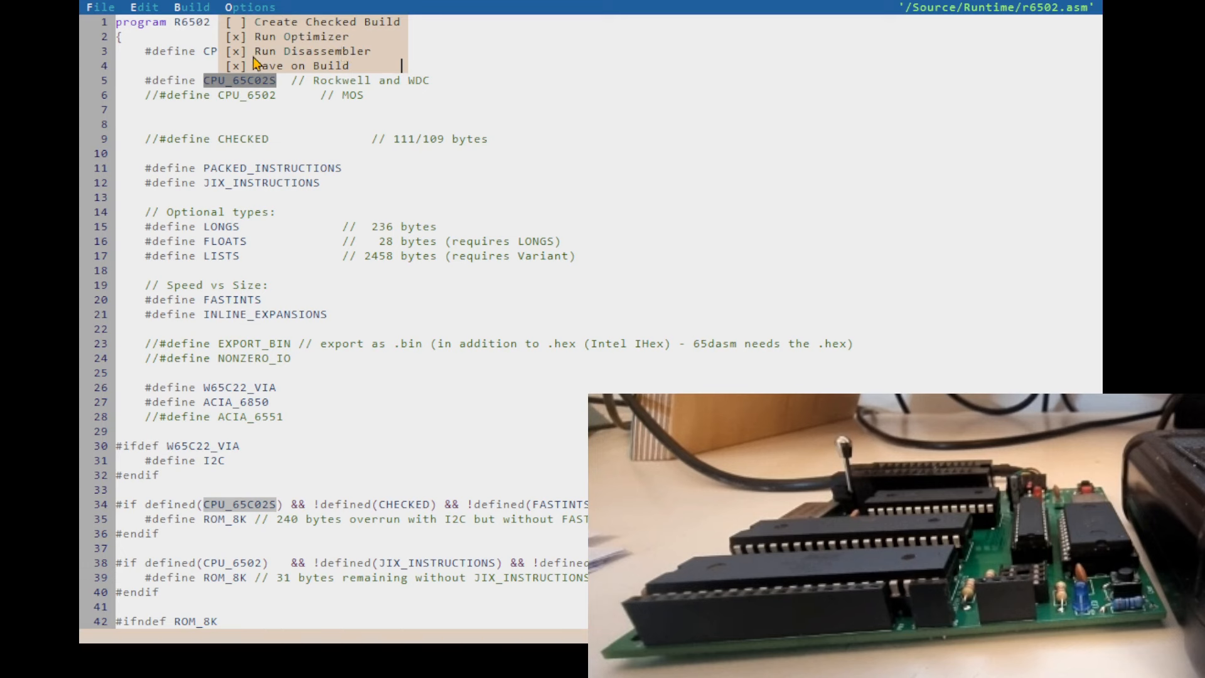
{"action": "mouse_move", "coordinate": [260, 65]}
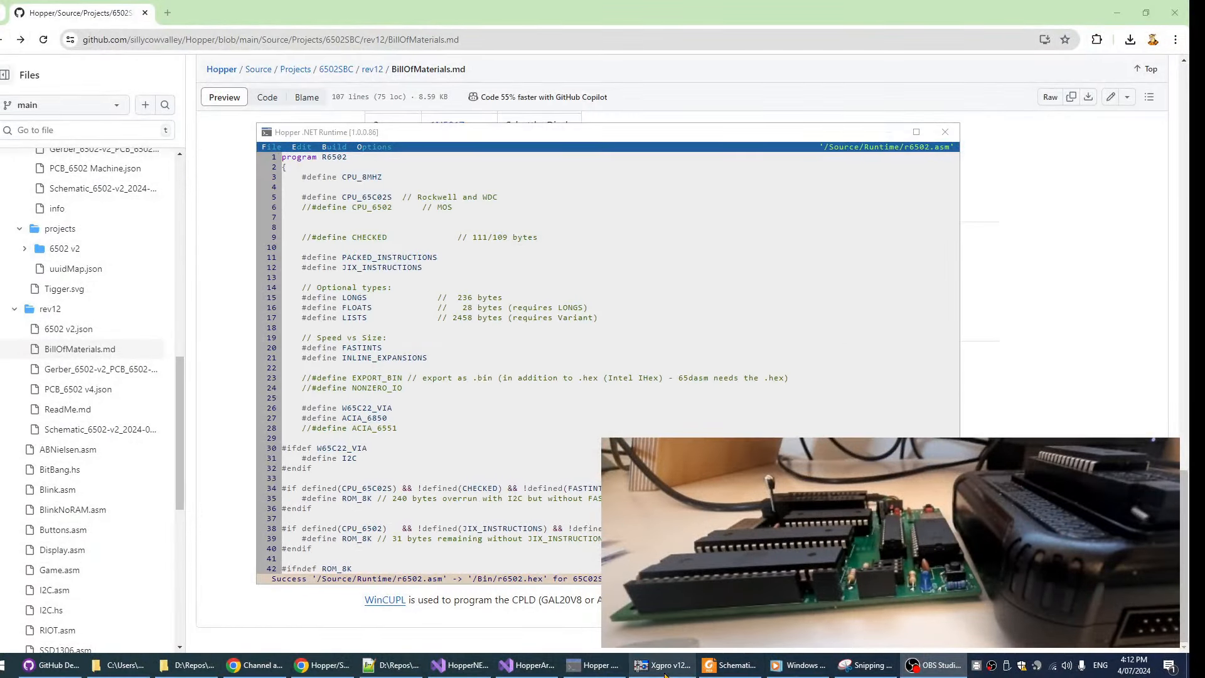
- Load r6502.hex into the Xgpro buffer with file start address 08000
{"action": "left_click", "coordinate": [663, 665]}
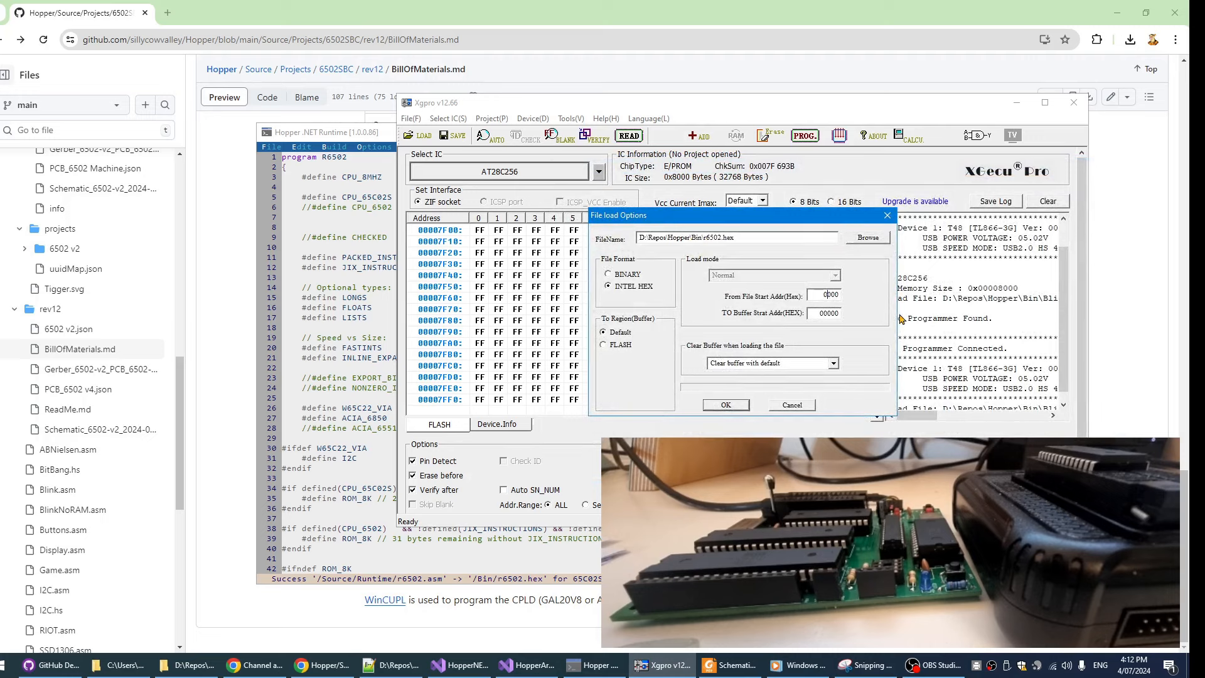
{"action": "type", "text": "08000"}
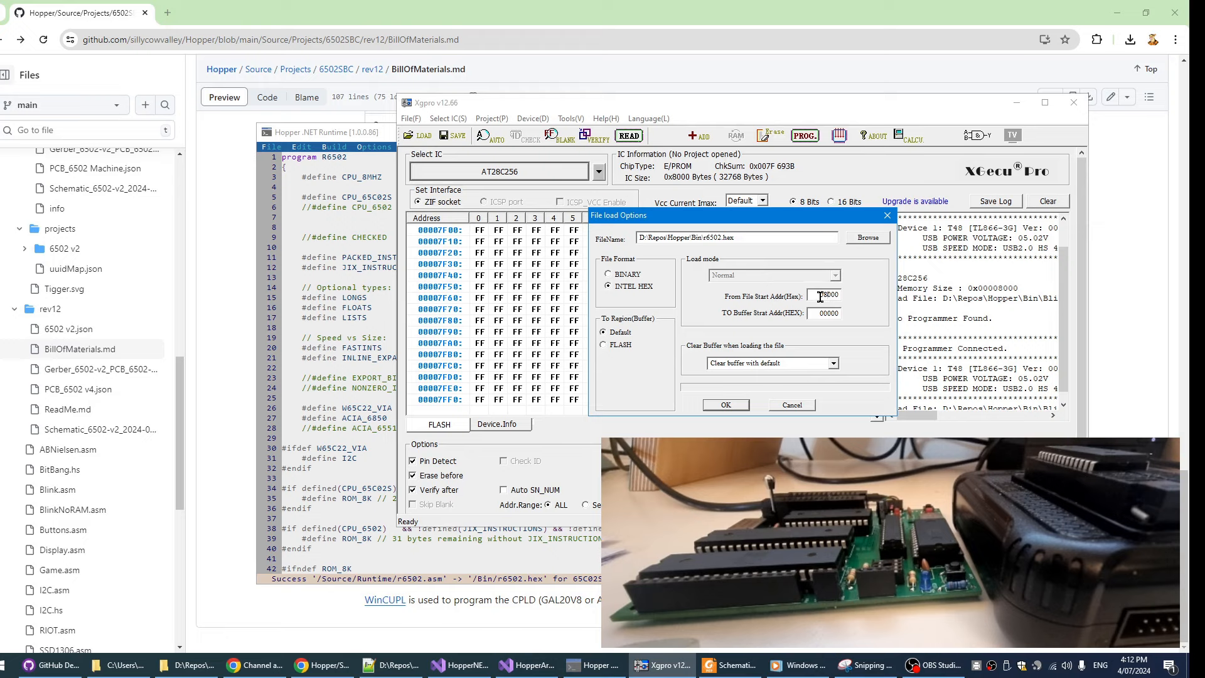
{"action": "left_click", "coordinate": [723, 405]}
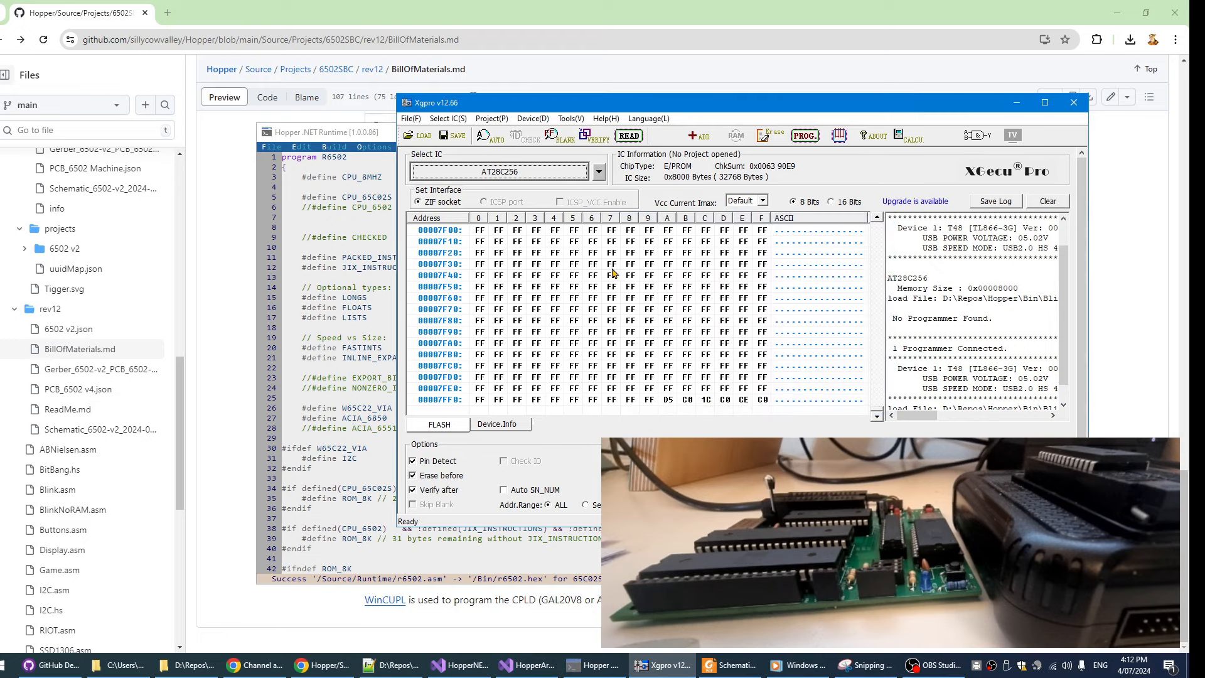
{"action": "mouse_move", "coordinate": [721, 335]}
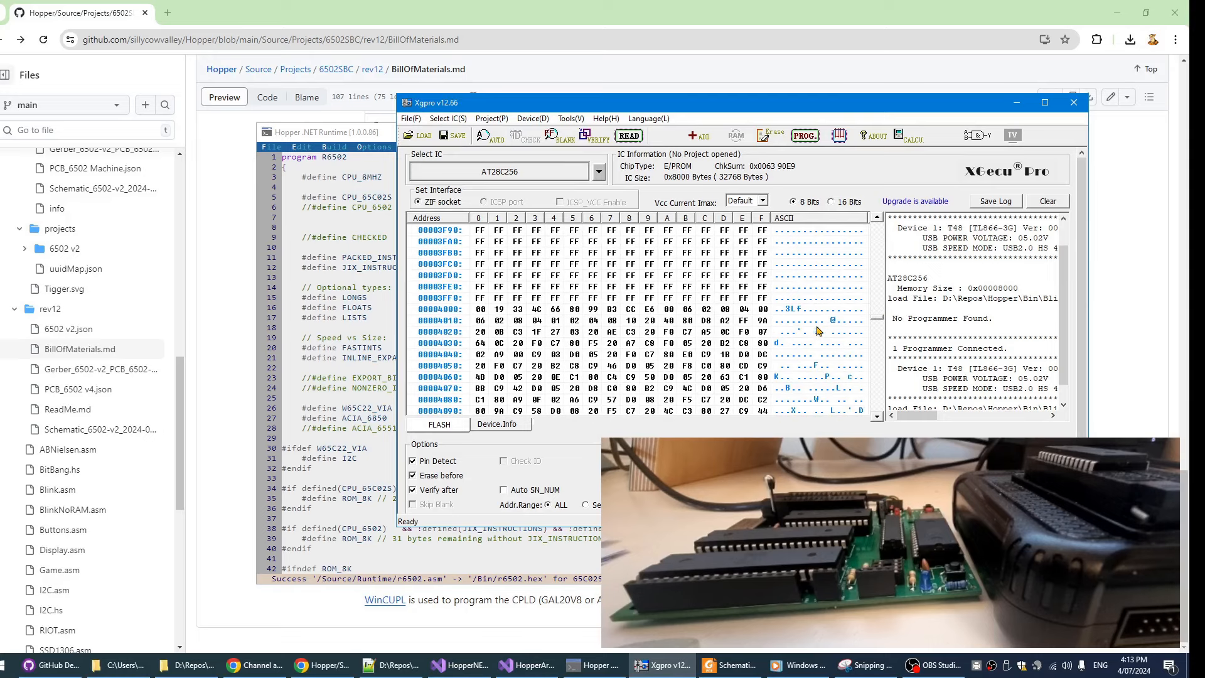
{"action": "mouse_move", "coordinate": [439, 317]}
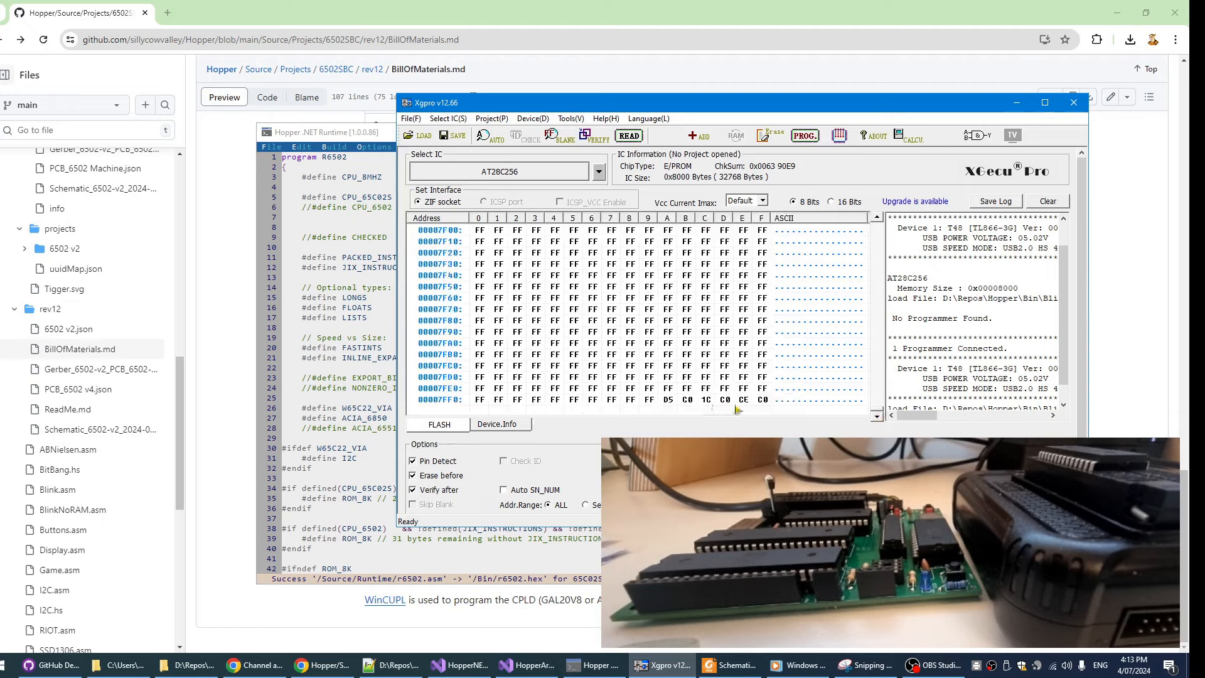
{"action": "mouse_move", "coordinate": [760, 411]}
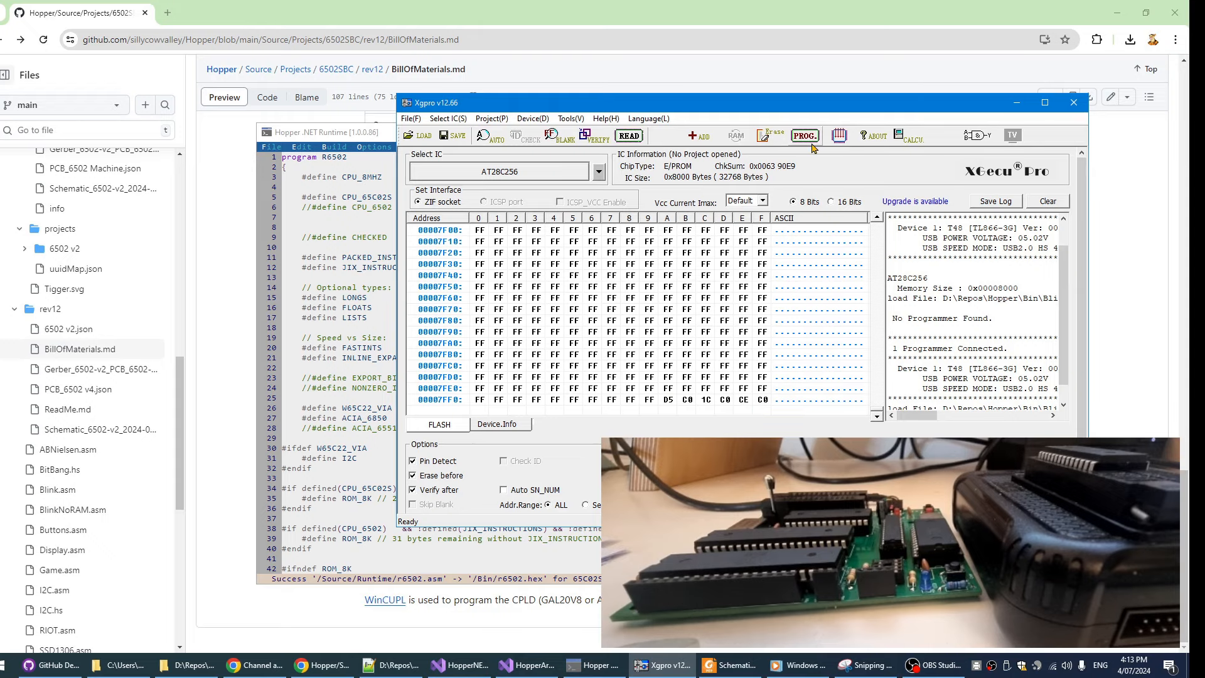
{"action": "left_click", "coordinate": [804, 135]}
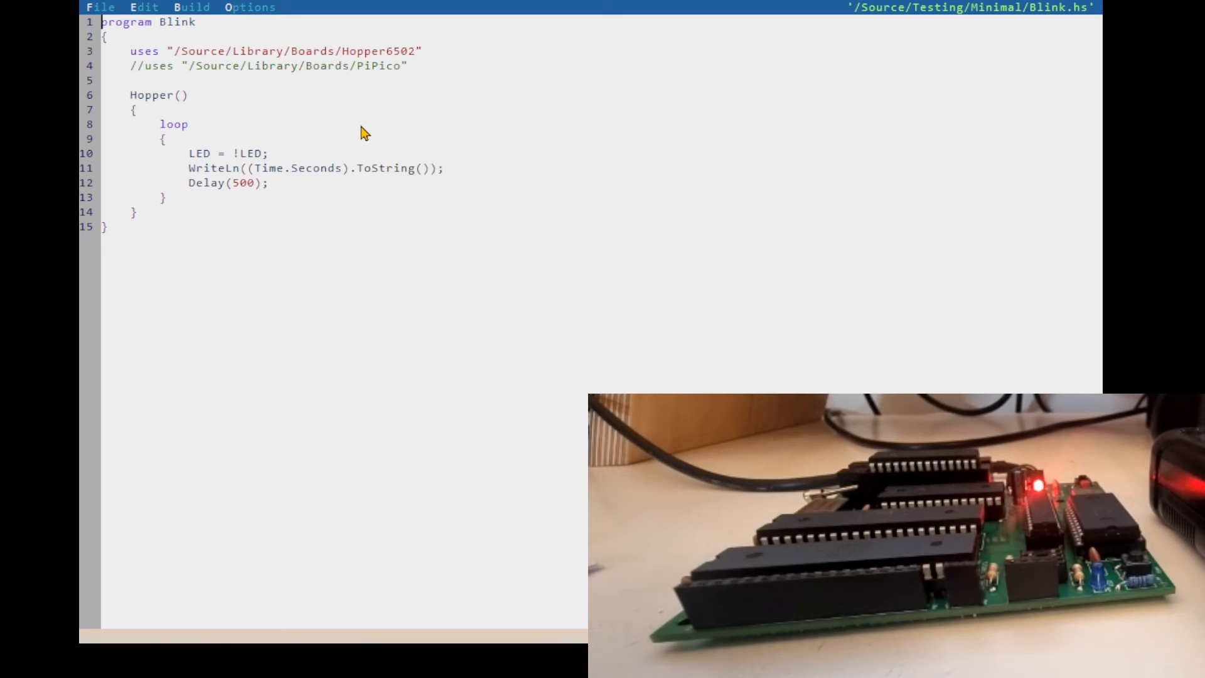
{"action": "mouse_move", "coordinate": [399, 88]}
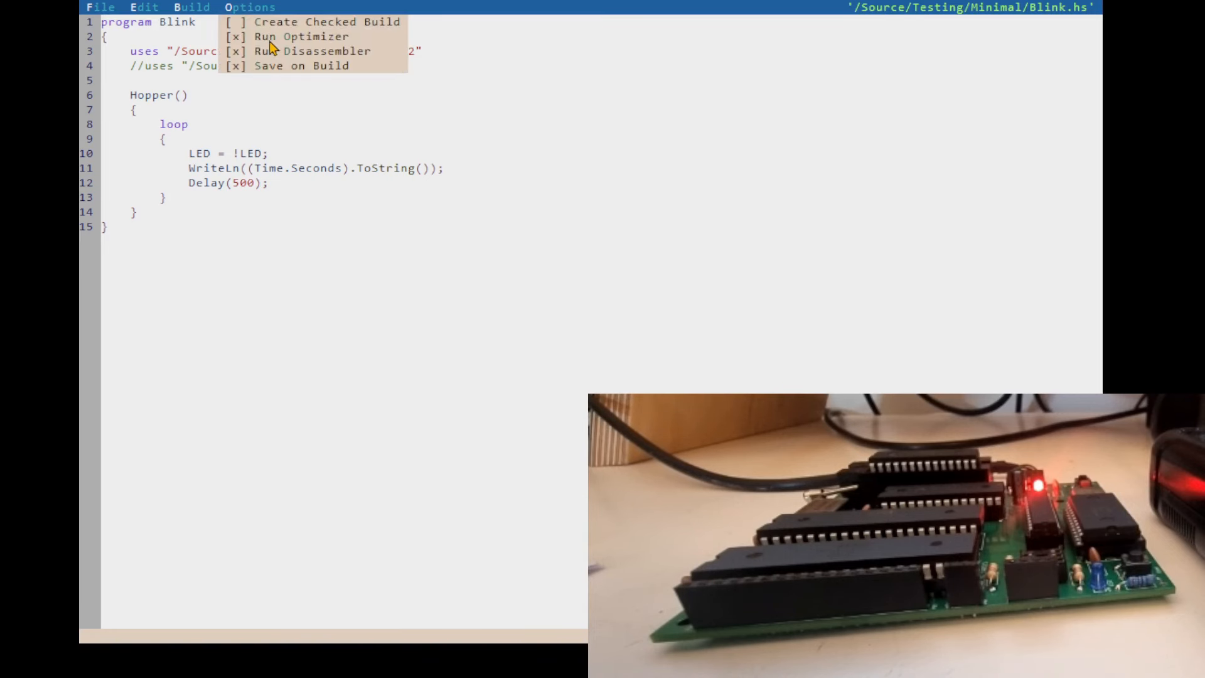
{"action": "mouse_move", "coordinate": [284, 176]}
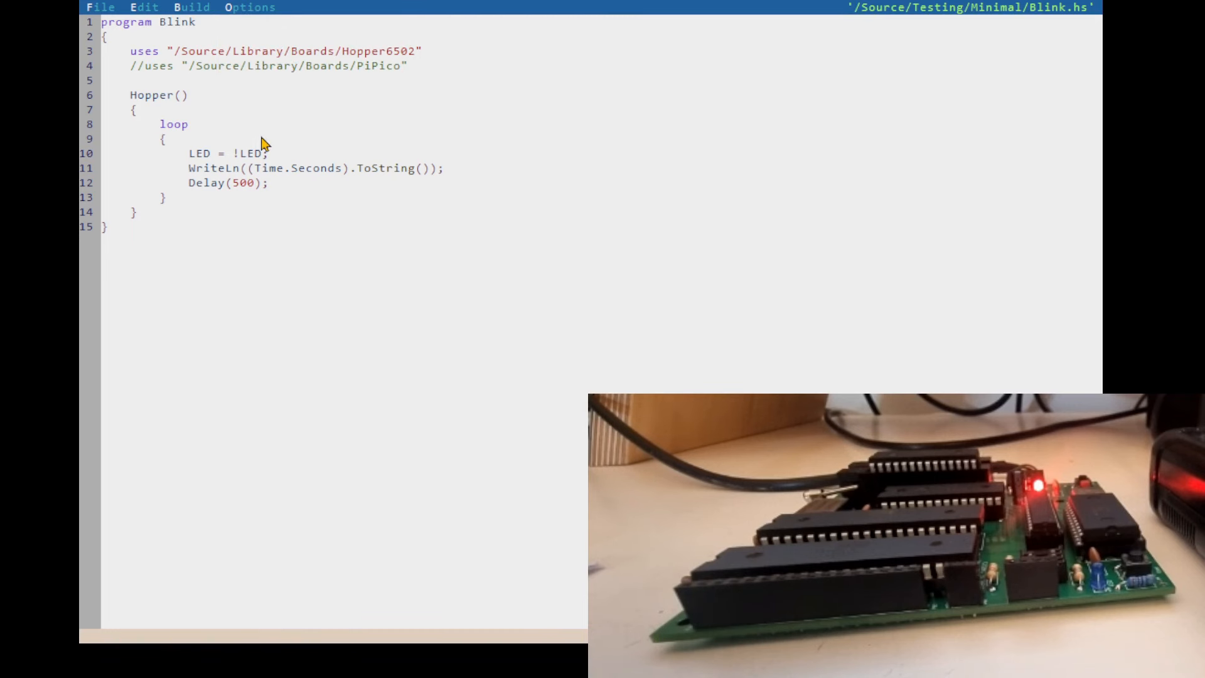
{"action": "mouse_move", "coordinate": [307, 205]}
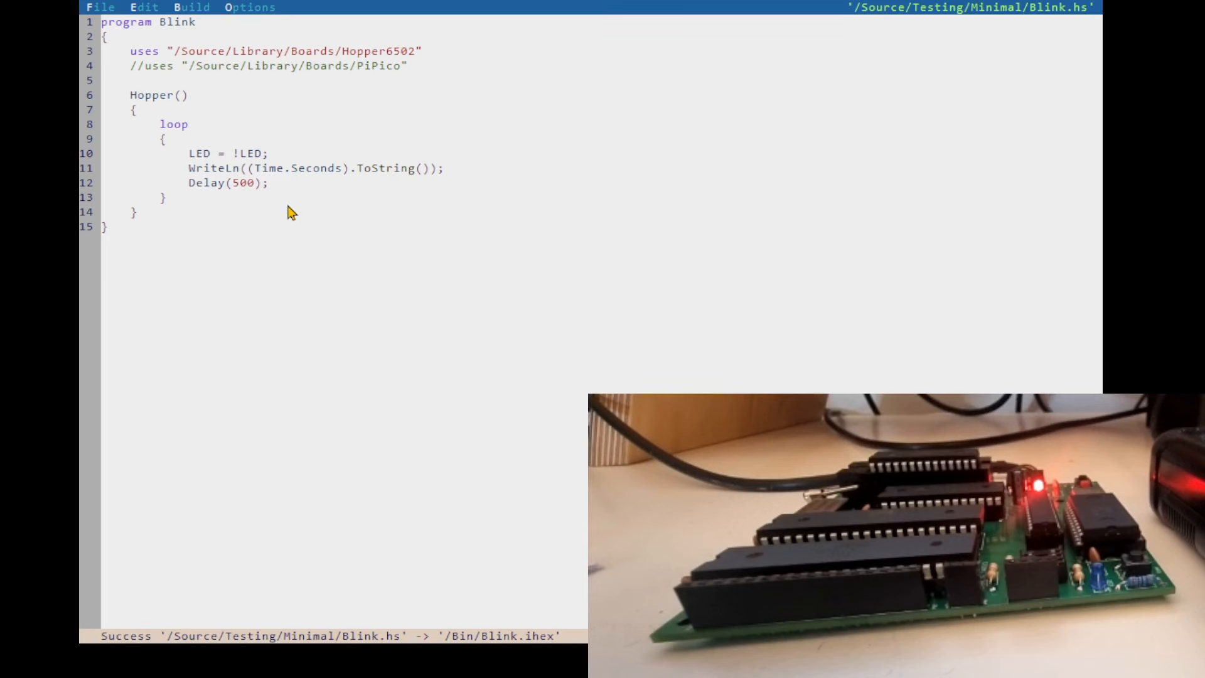
- Open the Build menu to run the built Blink program
{"action": "left_click", "coordinate": [191, 7]}
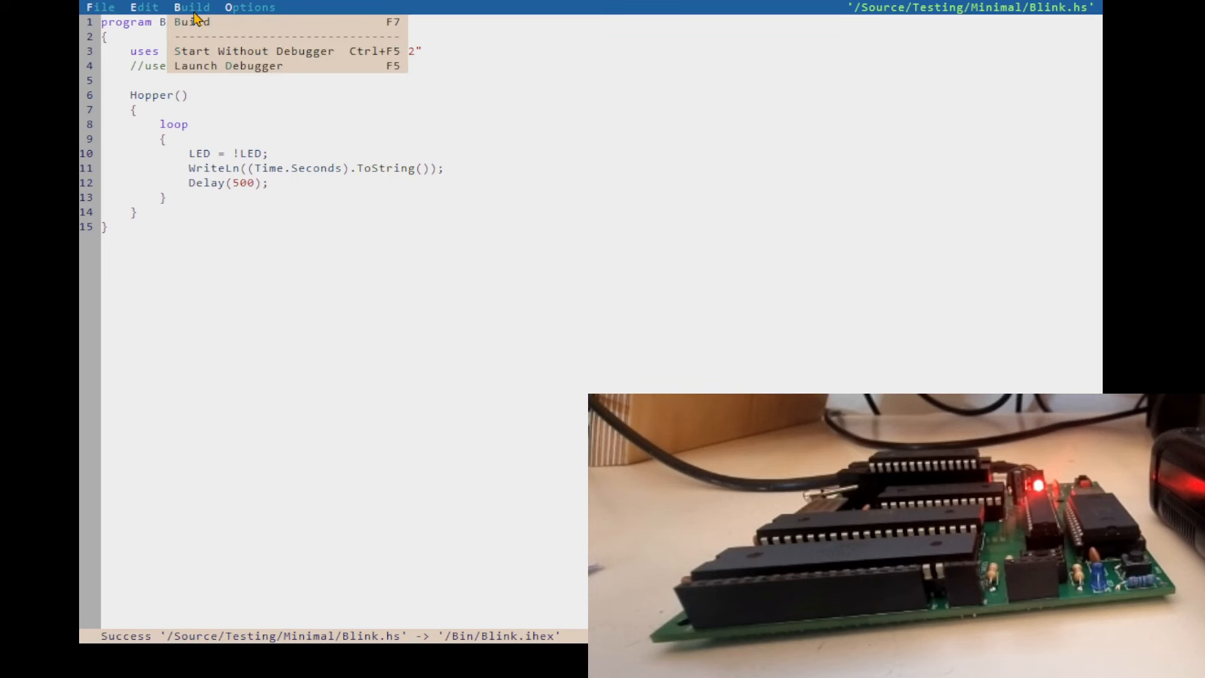
{"action": "mouse_move", "coordinate": [219, 52]}
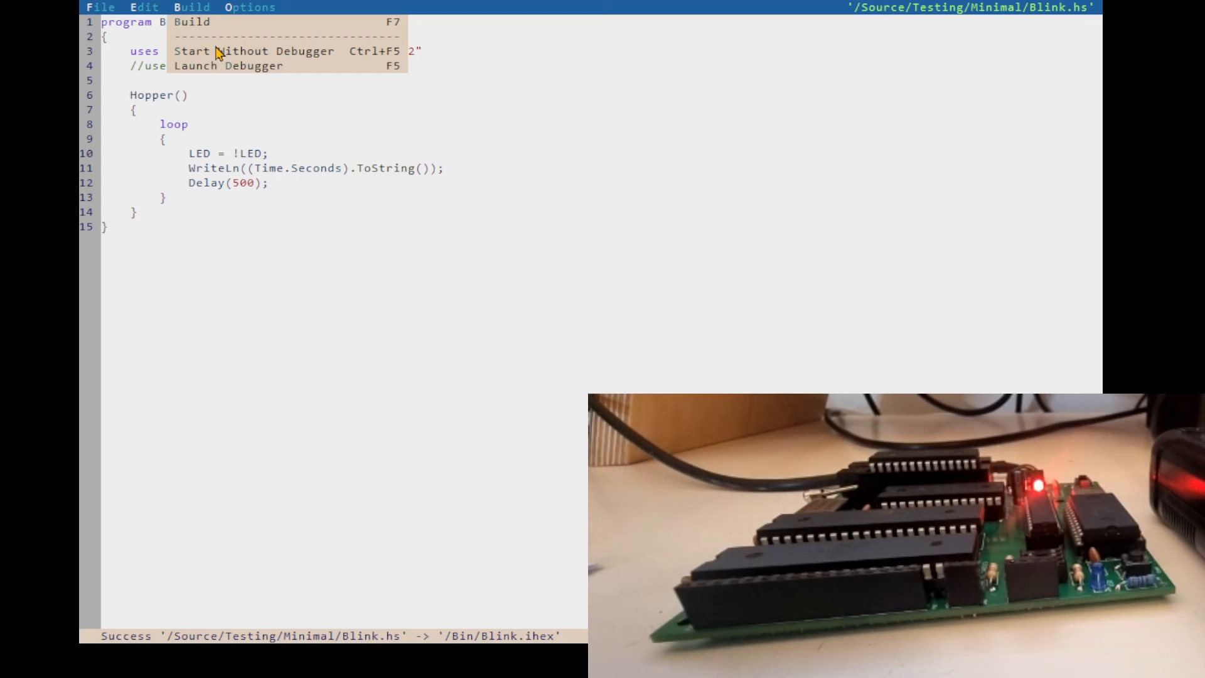
{"action": "mouse_move", "coordinate": [433, 258]}
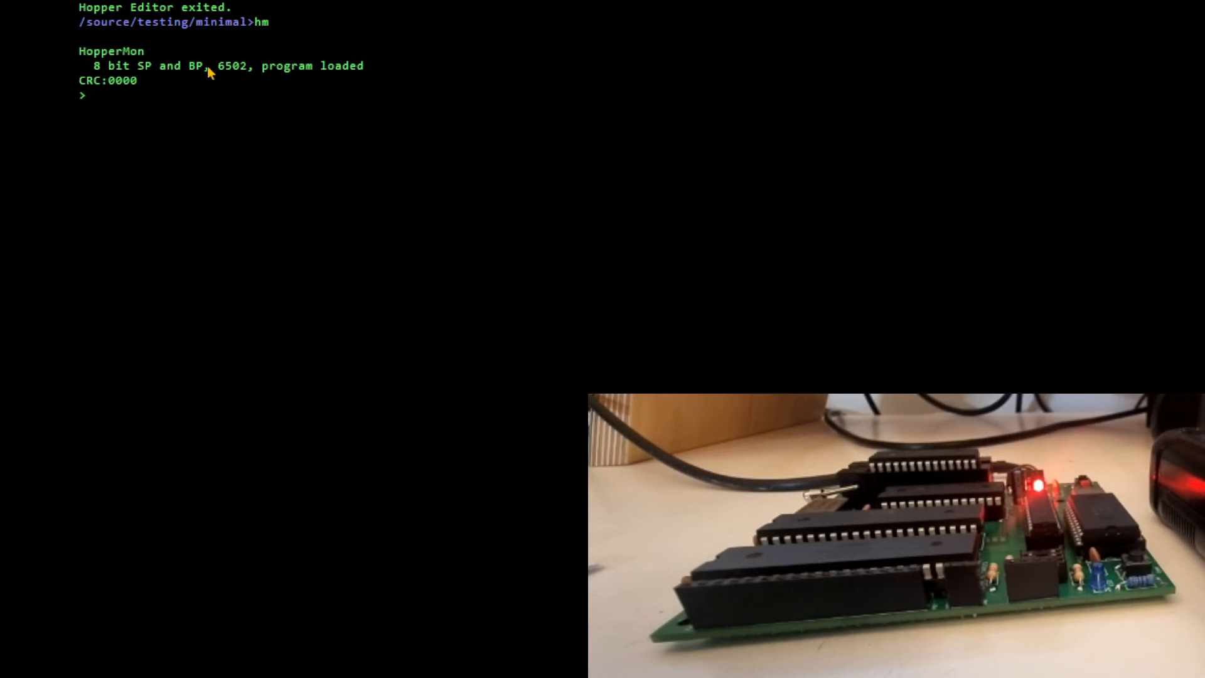
{"action": "mouse_move", "coordinate": [261, 99]}
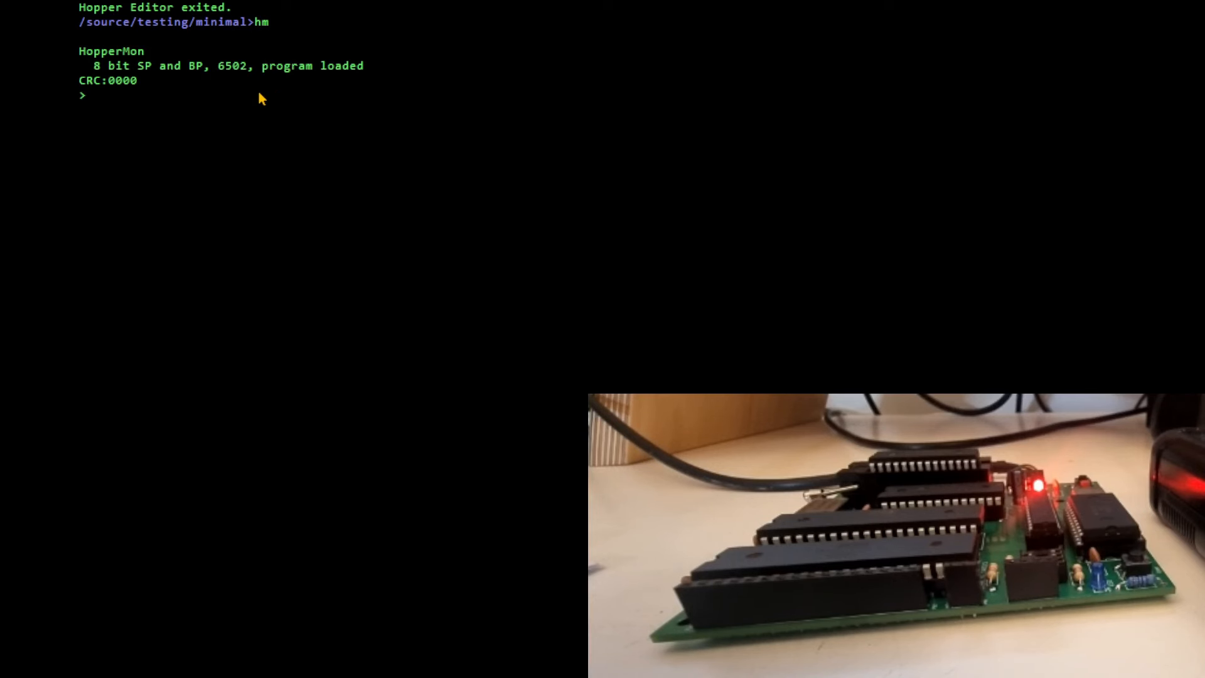
{"action": "mouse_move", "coordinate": [303, 174]}
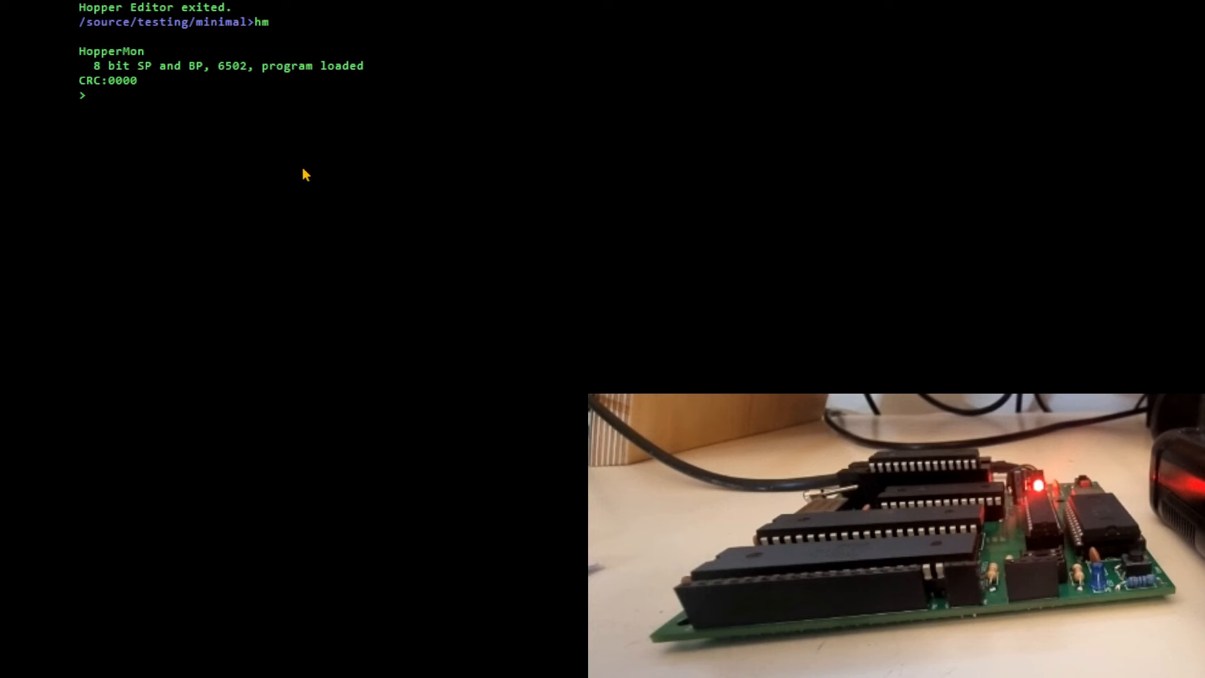
- Enter the load command L BLINK in HopperMon
{"action": "type", "text": "L BL"}
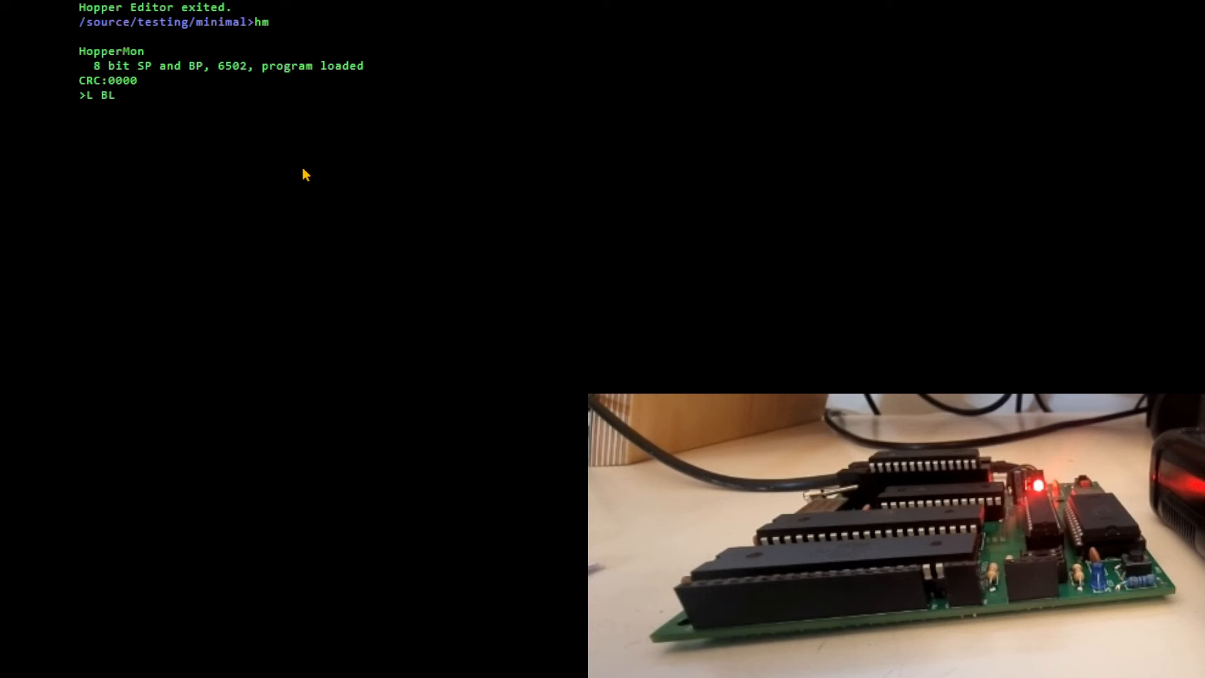
{"action": "type", "text": "INK"}
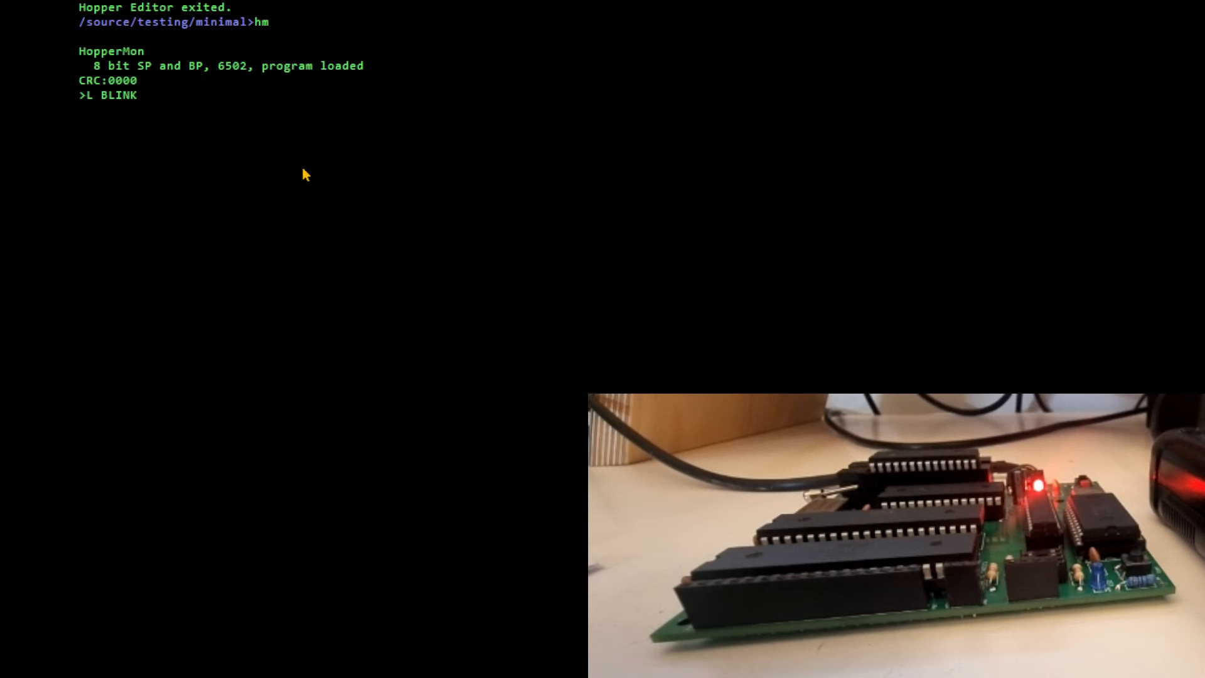
{"action": "mouse_move", "coordinate": [461, 444]}
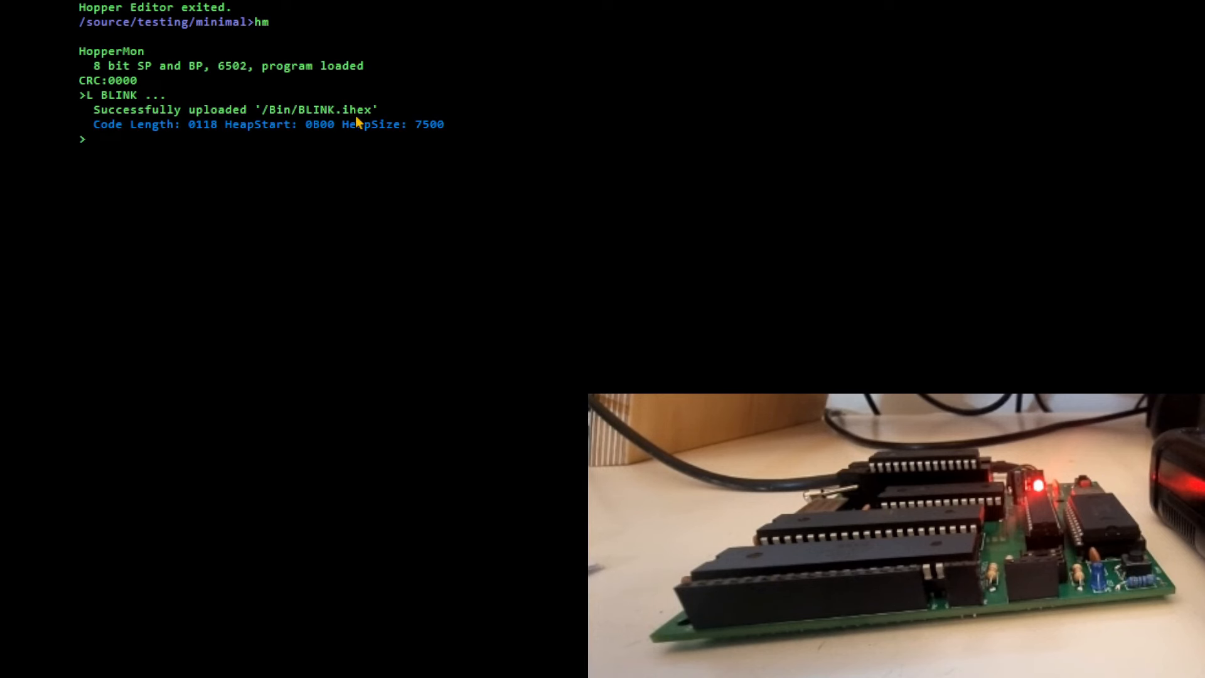
{"action": "mouse_move", "coordinate": [351, 184]}
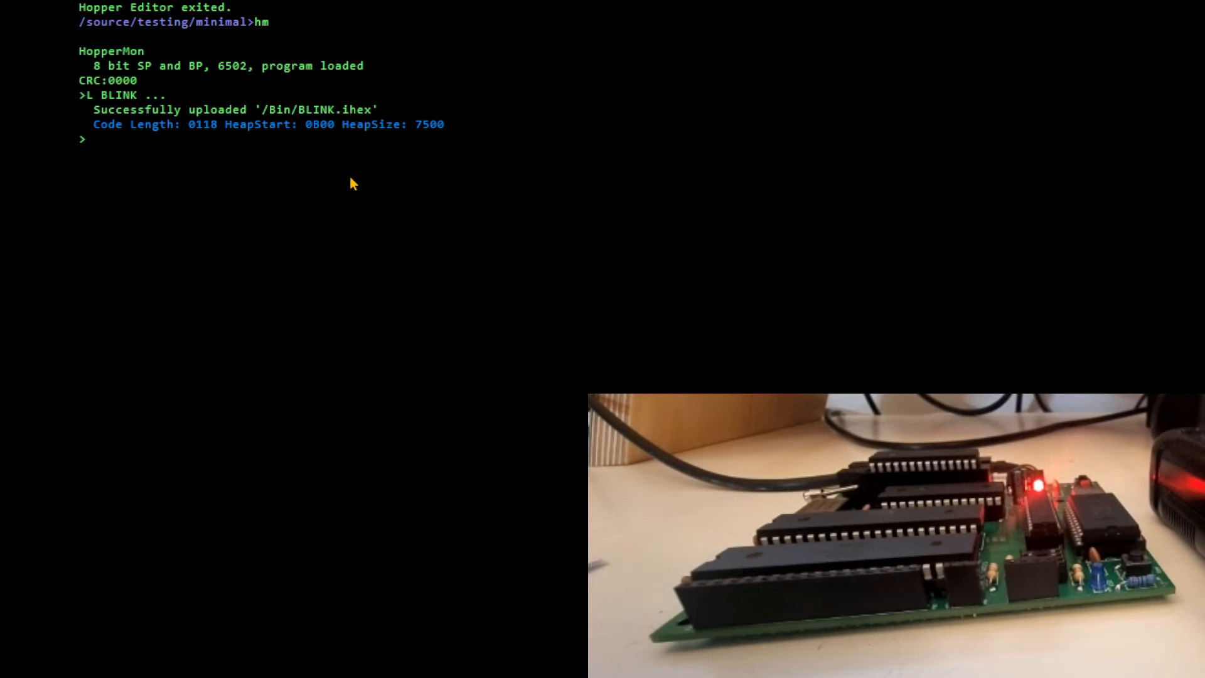
{"action": "mouse_move", "coordinate": [362, 279]}
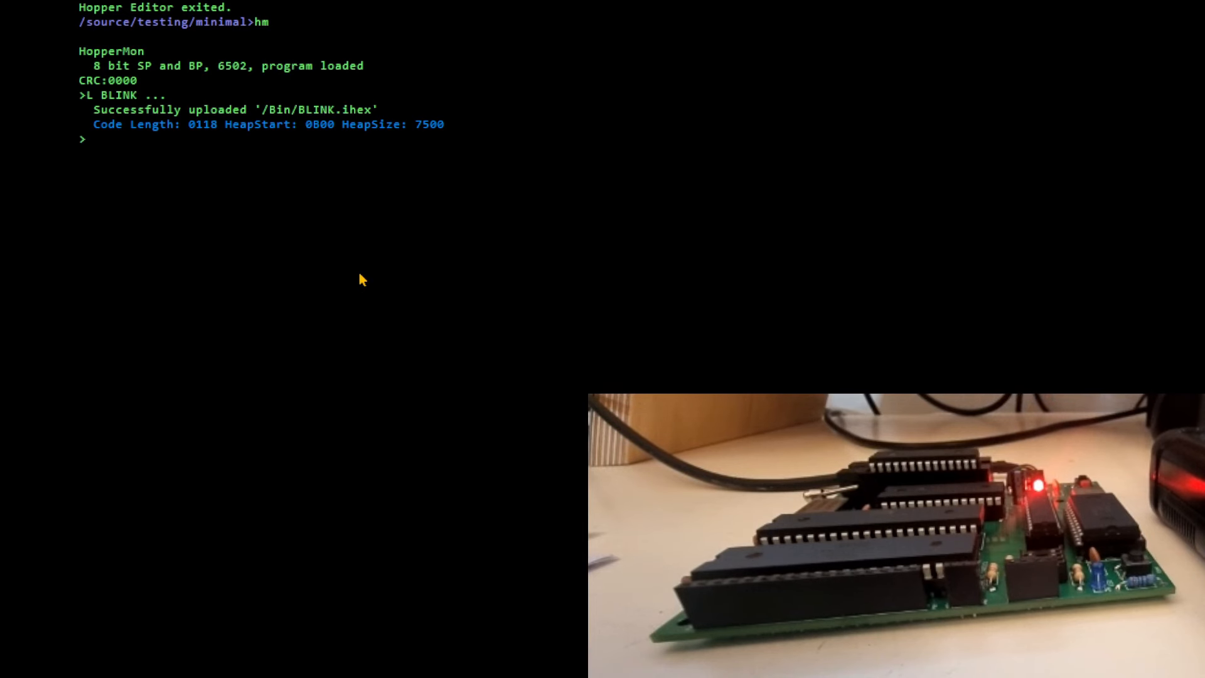
{"action": "mouse_move", "coordinate": [285, 270]}
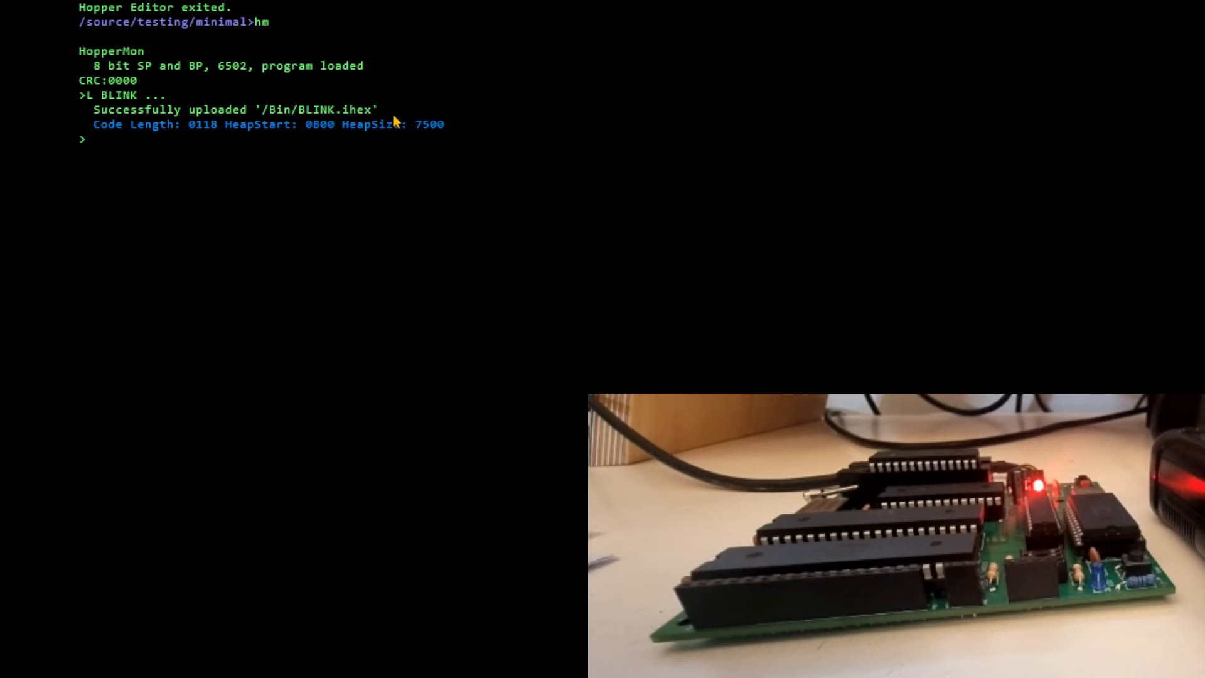
{"action": "mouse_move", "coordinate": [455, 319]}
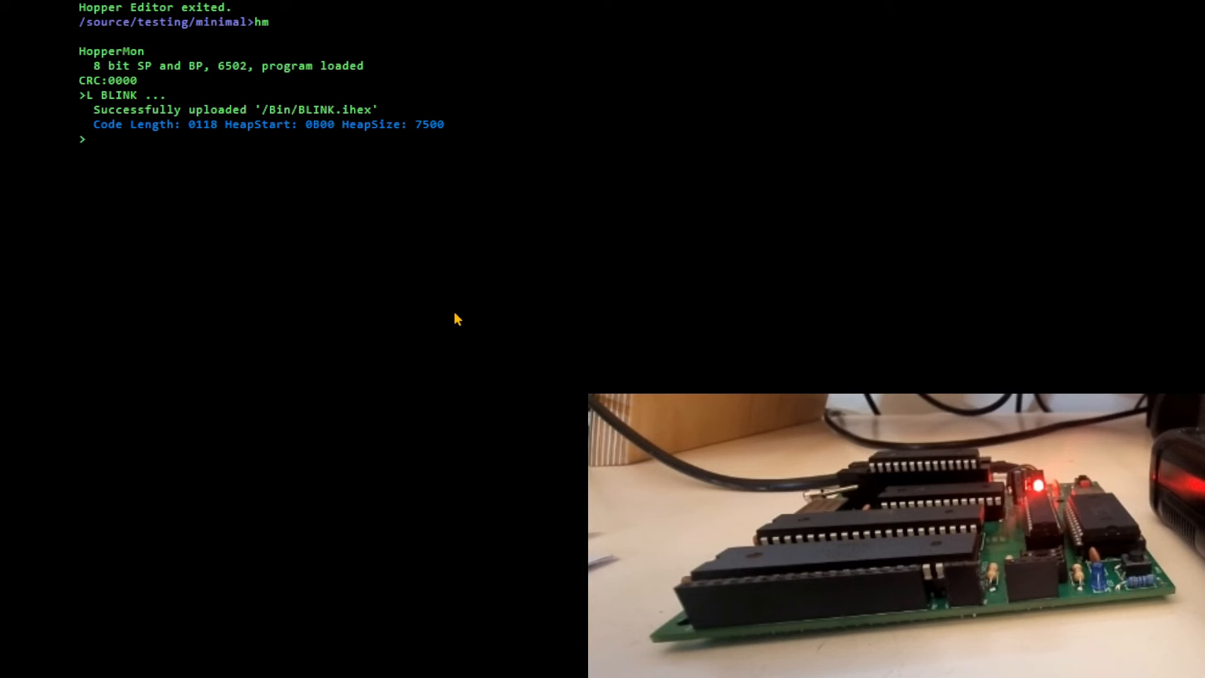
- Debug BLINK with D, then show source, value stack, registers and source (S, S, V, R, S)
{"action": "type", "text": "D"}
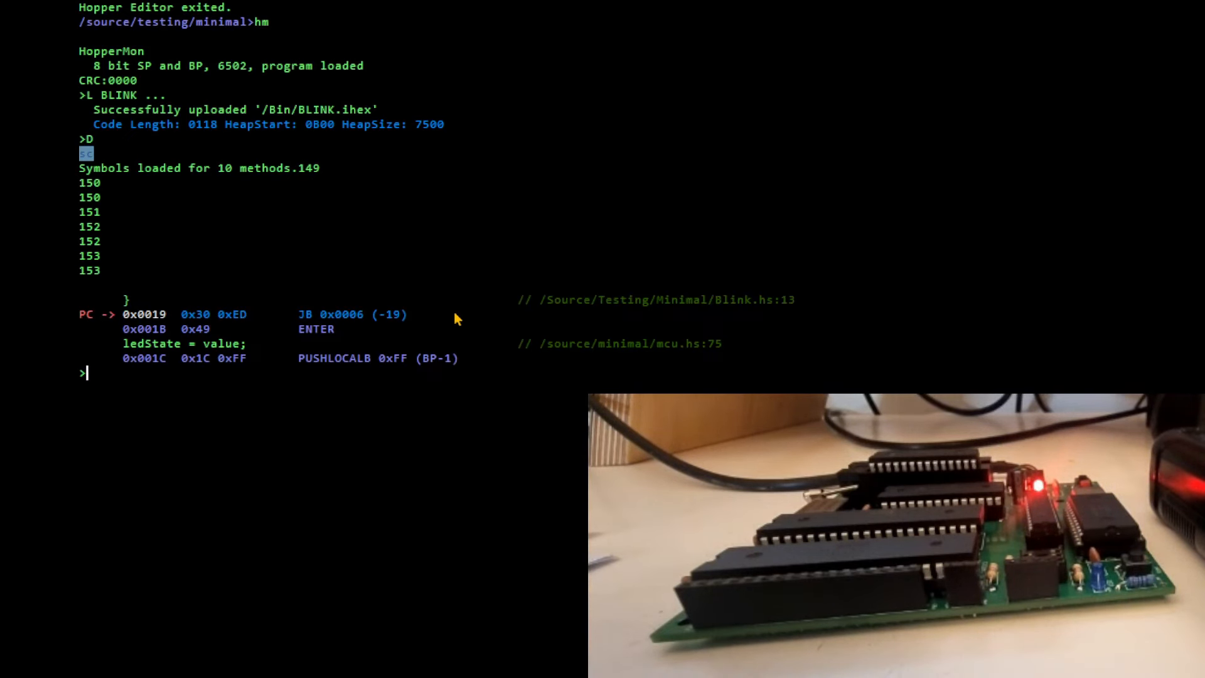
{"action": "type", "text": "S"}
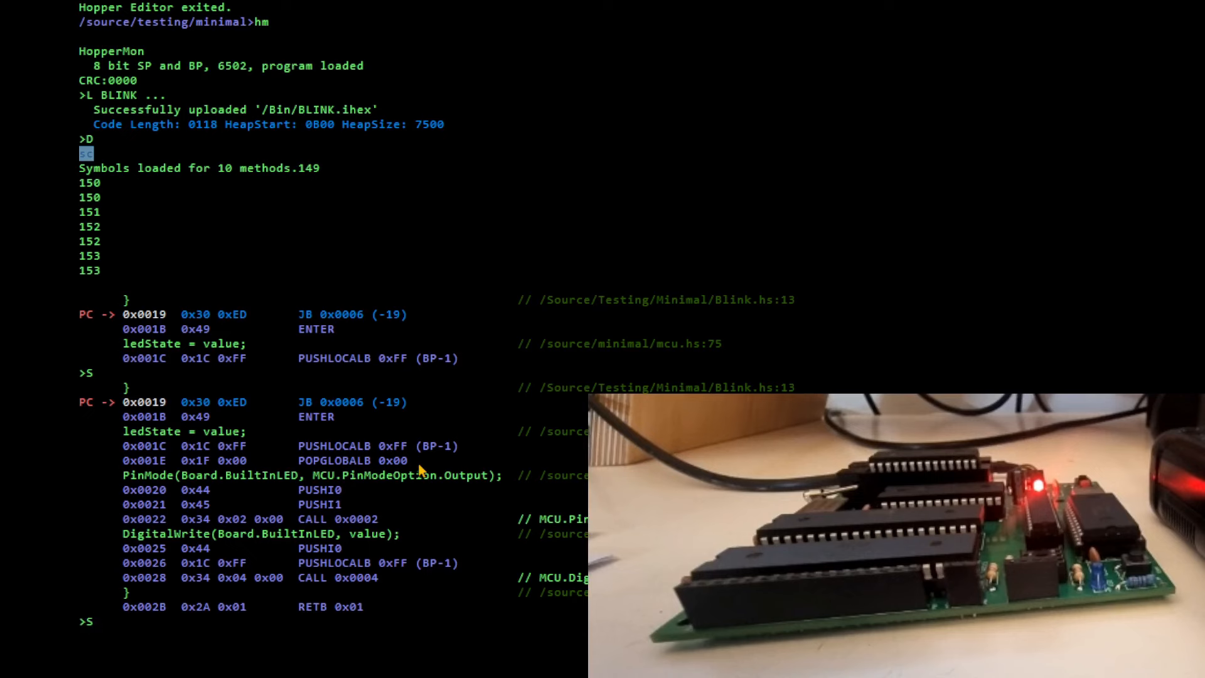
{"action": "type", "text": "S"}
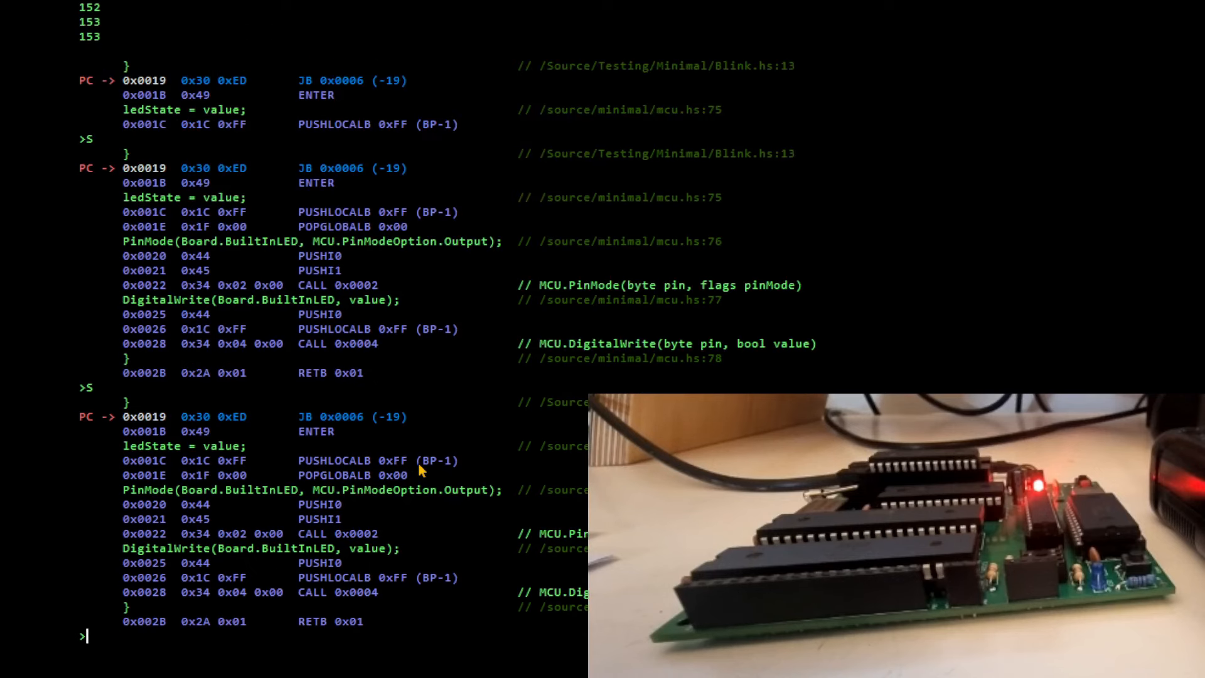
{"action": "type", "text": "V"}
{"action": "type", "text": "C"}
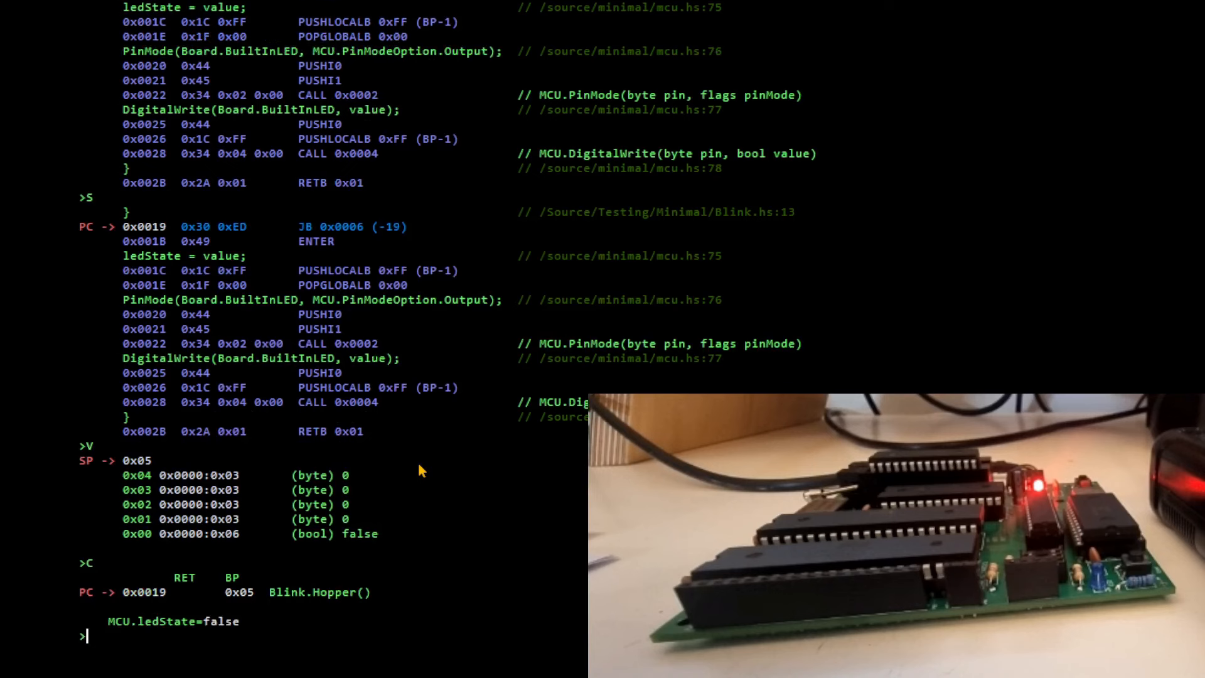
{"action": "type", "text": "R"}
{"action": "type", "text": "M 0"}
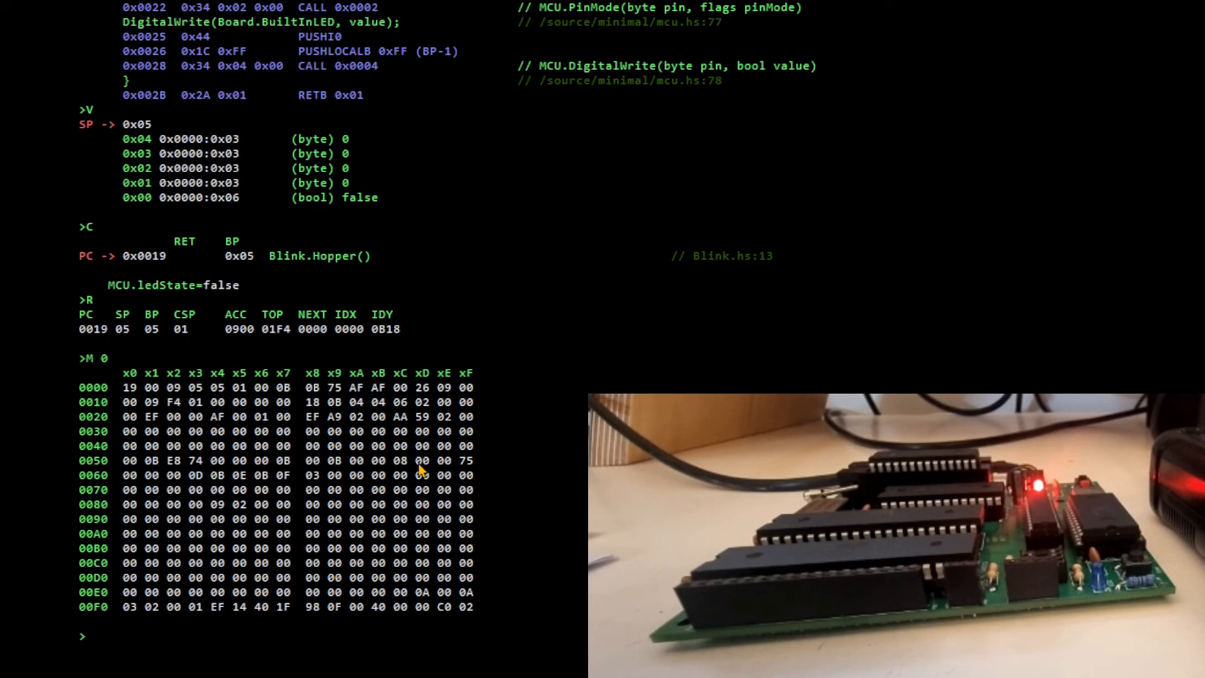
{"action": "type", "text": "S"}
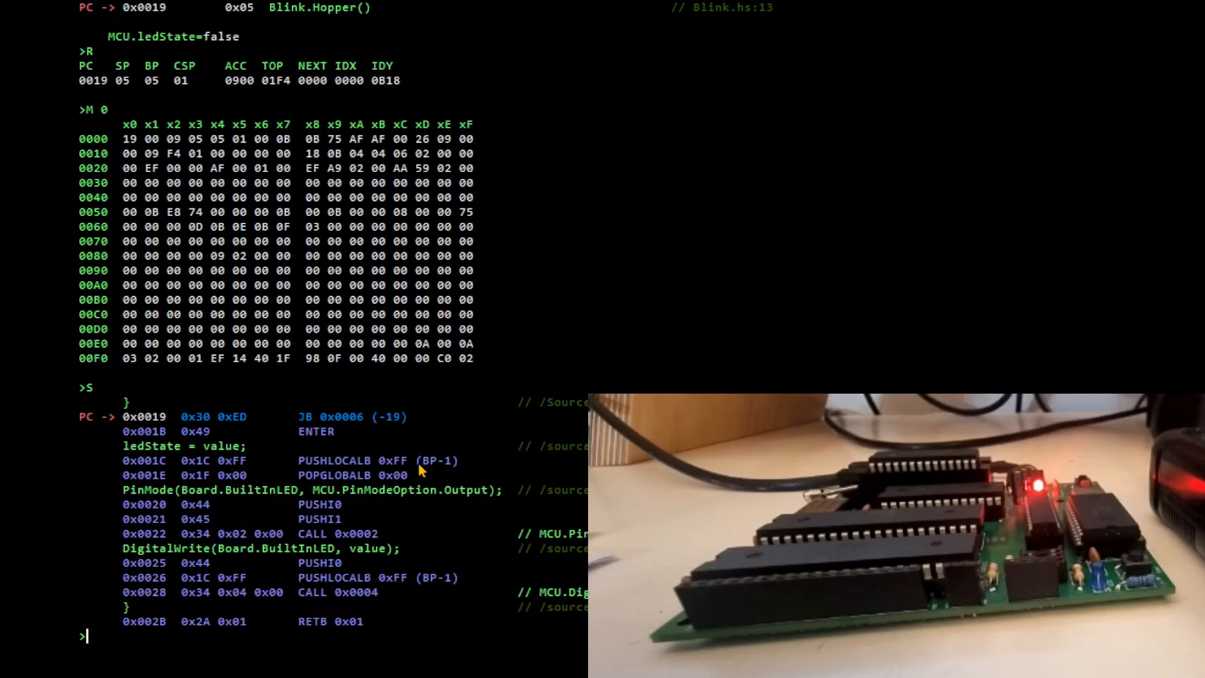
{"action": "mouse_move", "coordinate": [290, 398]}
{"action": "type", "text": "?"}
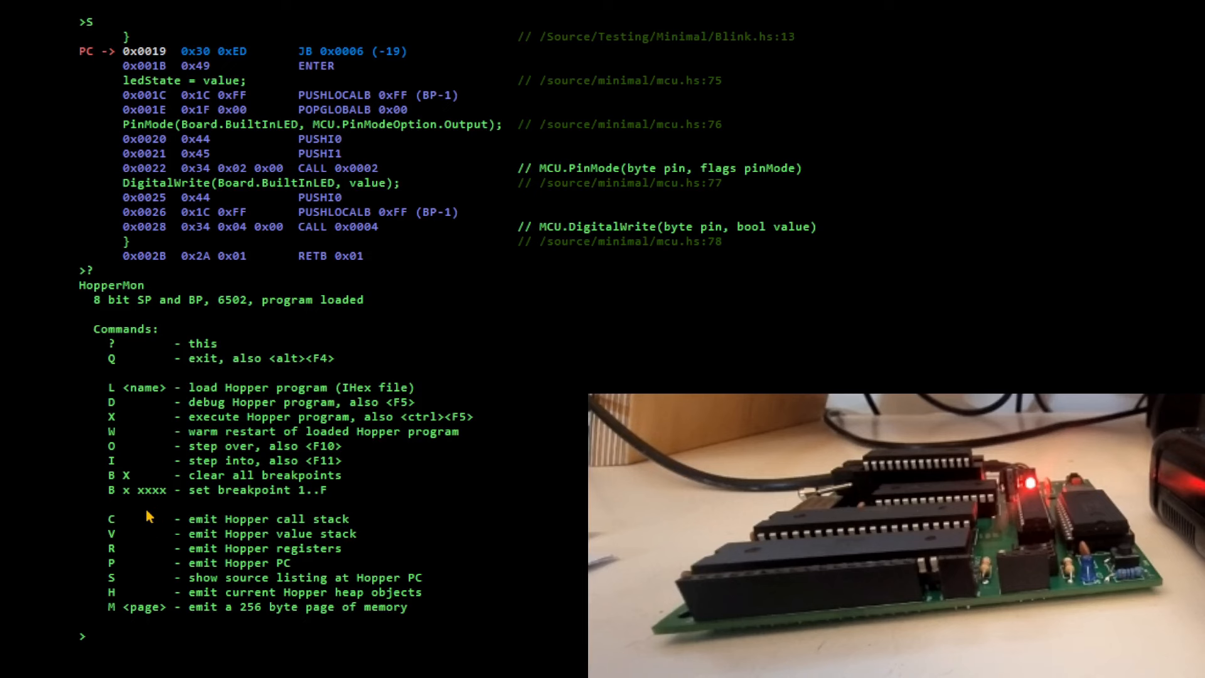
{"action": "mouse_move", "coordinate": [202, 506]}
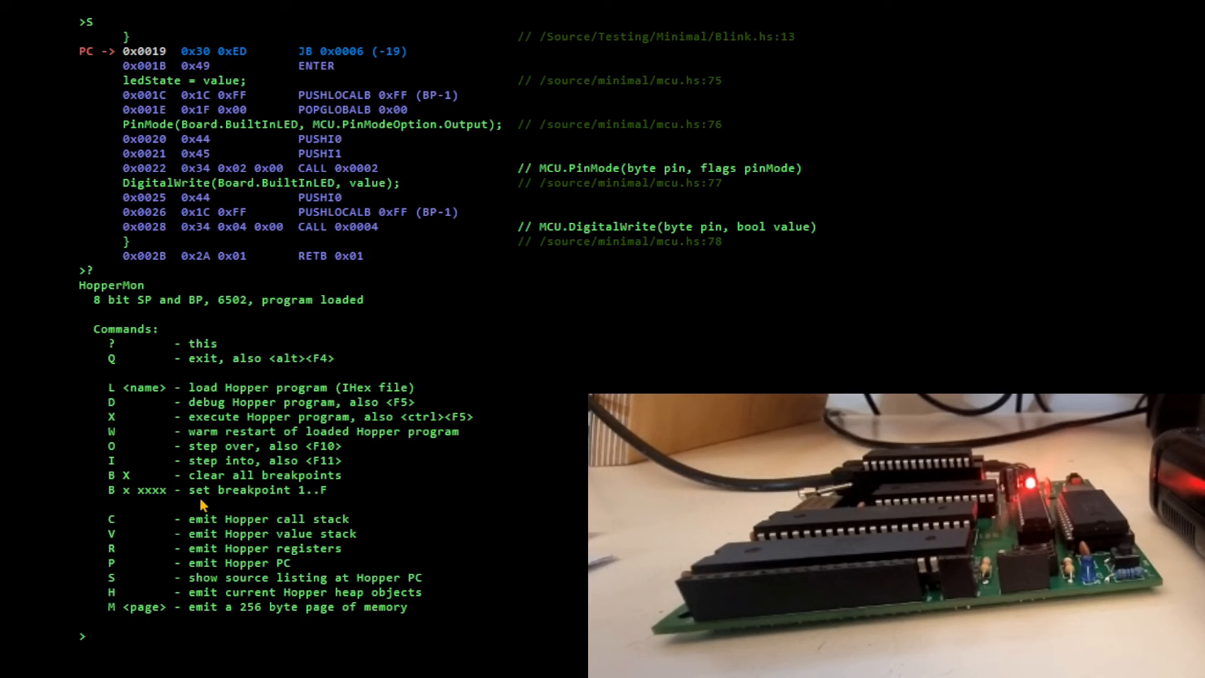
{"action": "mouse_move", "coordinate": [419, 515]}
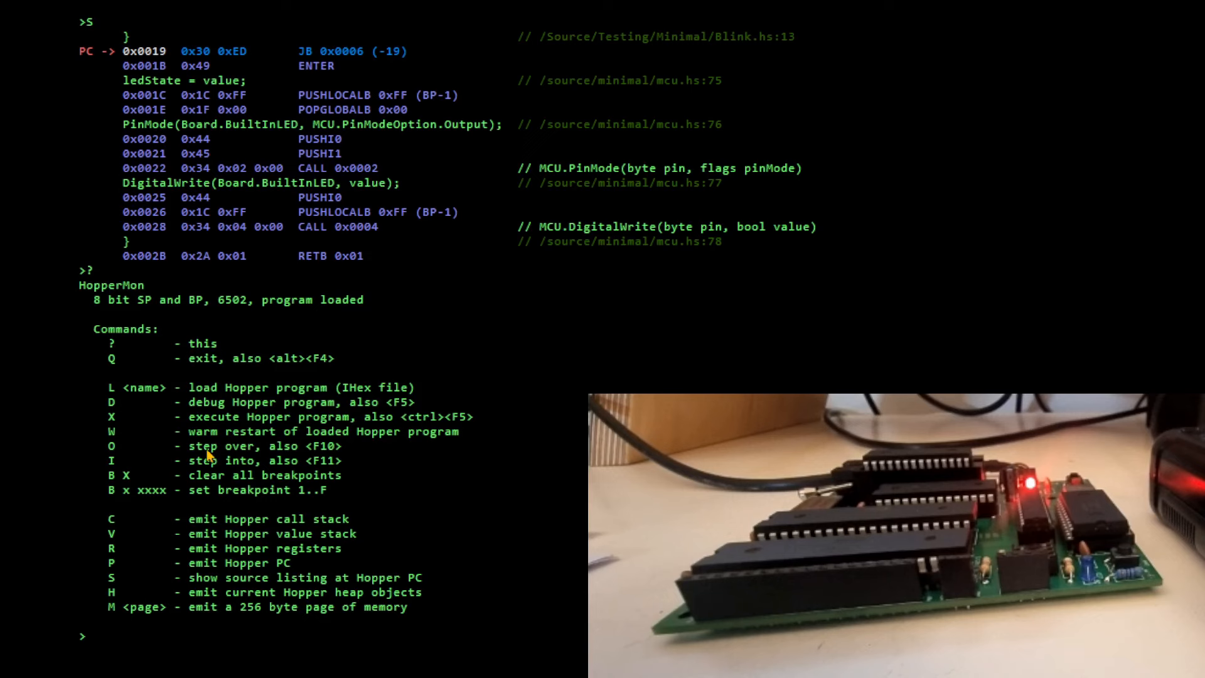
{"action": "mouse_move", "coordinate": [292, 542]}
{"action": "type", "text": "Q"}
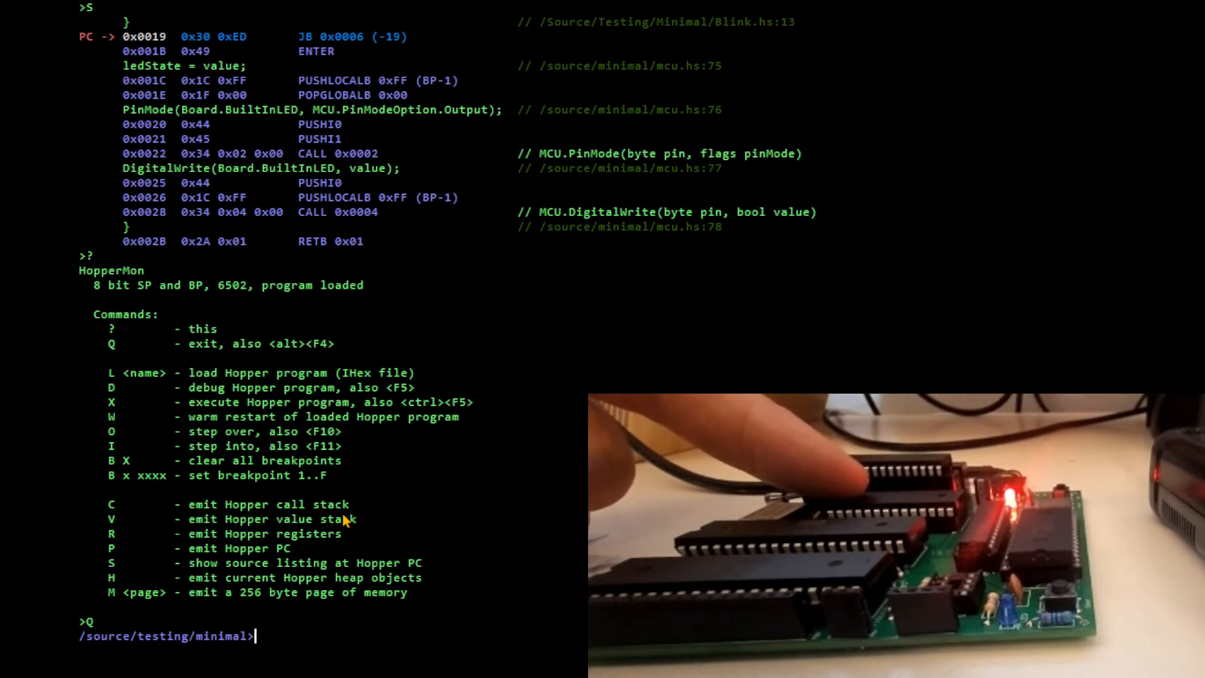
- Relaunch HopperMon with hm and upload the program with L BLINK
{"action": "type", "text": "hm"}
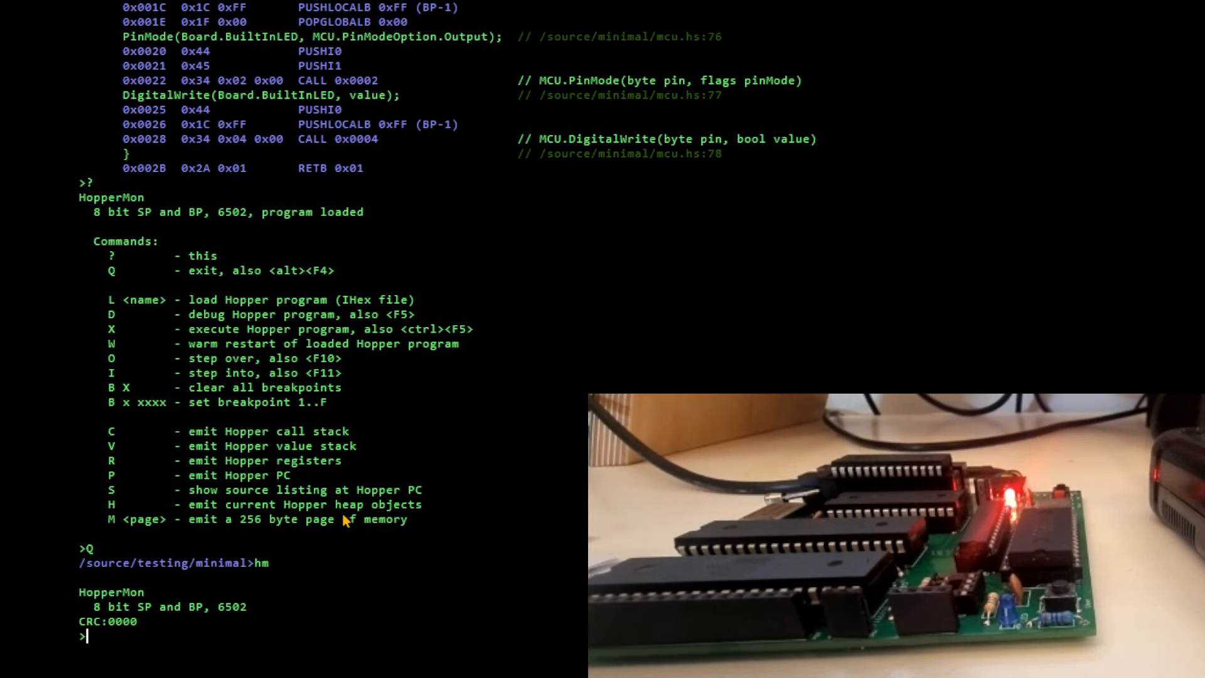
{"action": "type", "text": "L BLINK ..."}
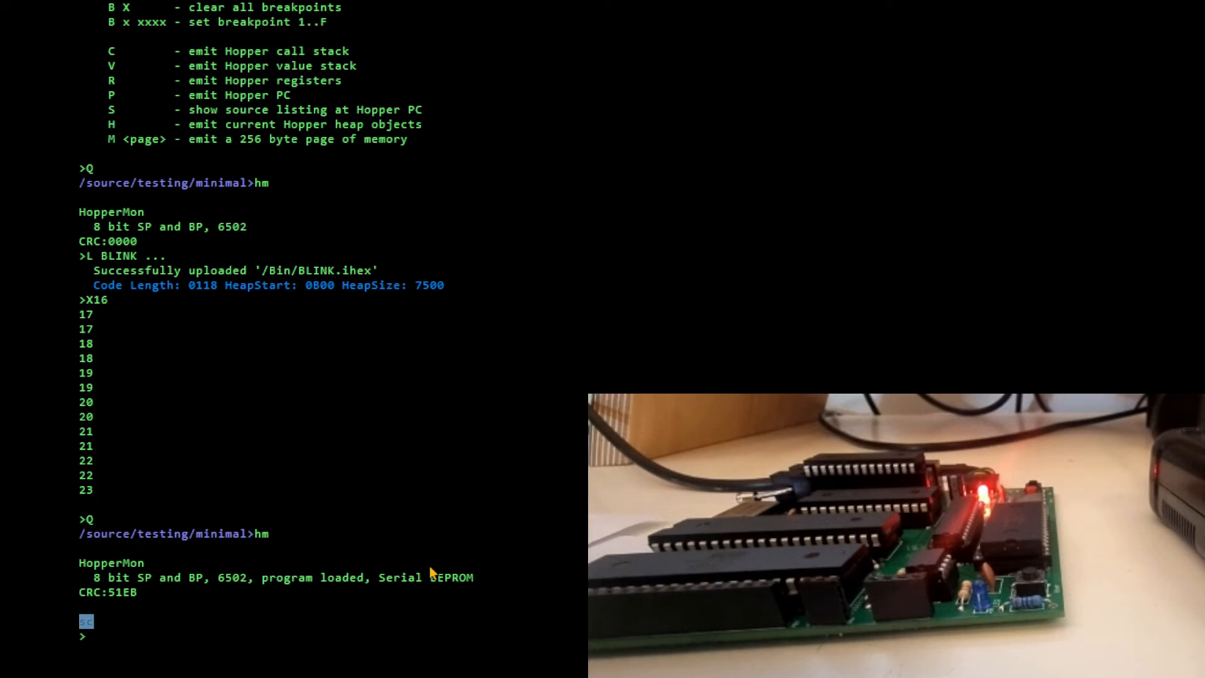
- Upload BLINK to the board again with L BLINK
{"action": "type", "text": "L BLINK ..."}
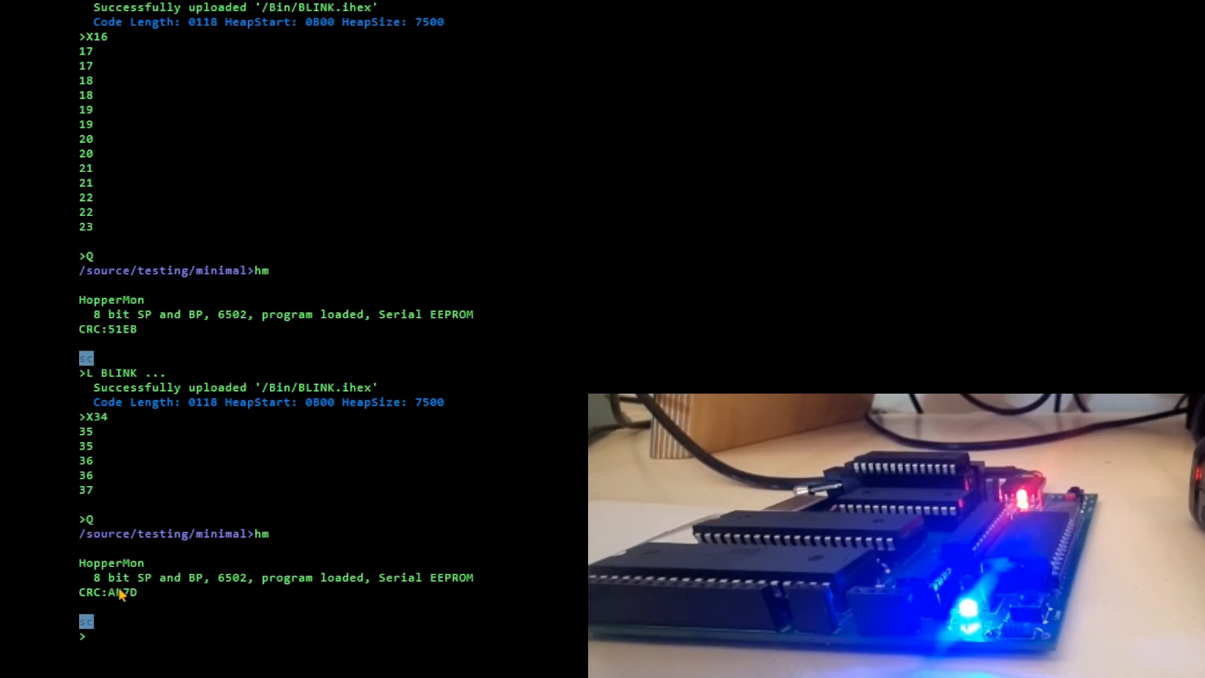
{"action": "mouse_move", "coordinate": [157, 593]}
{"action": "type", "text": "S"}
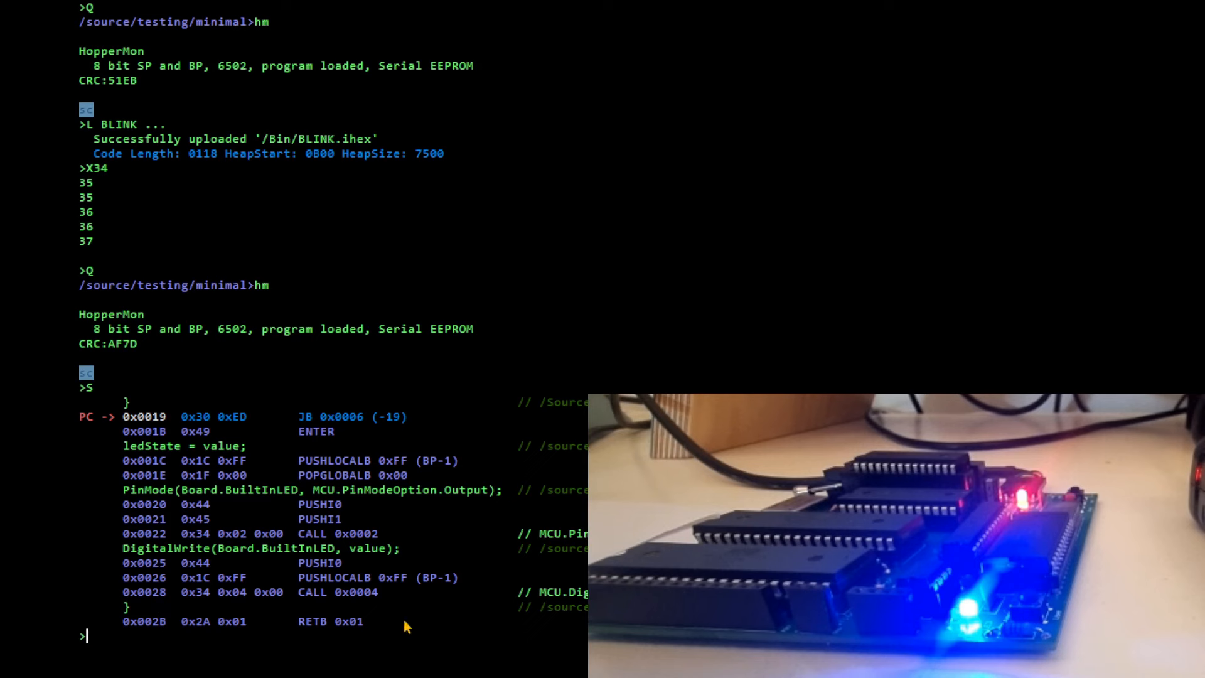
{"action": "mouse_move", "coordinate": [292, 431]}
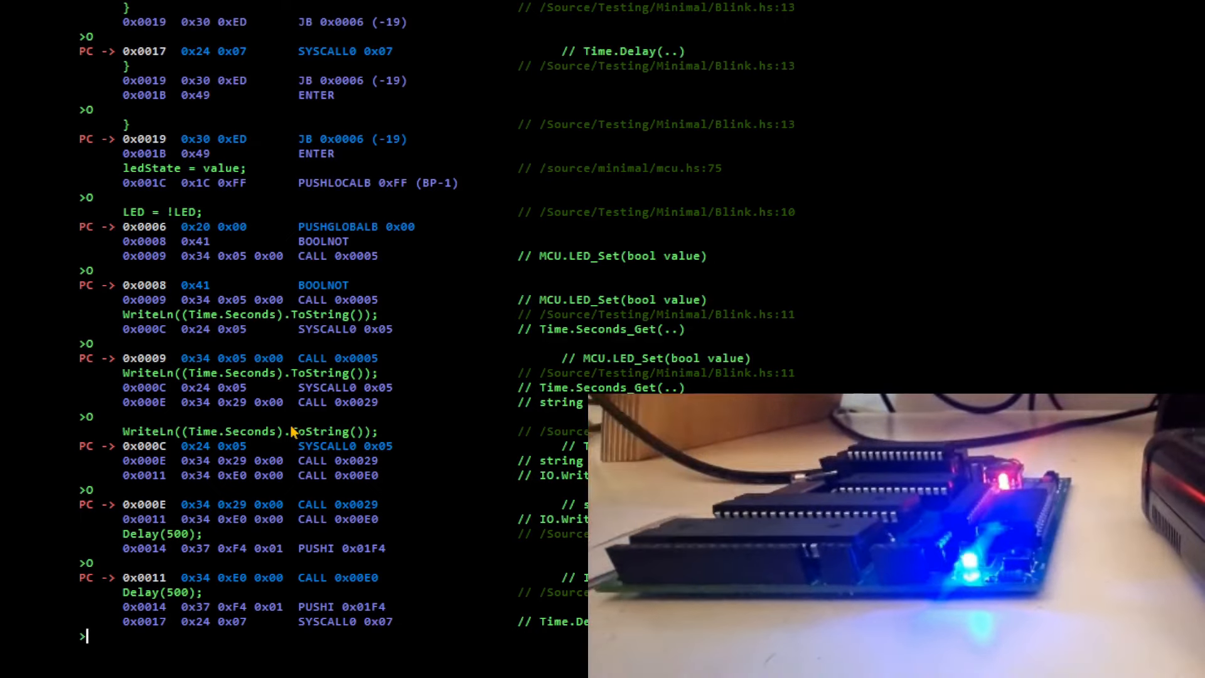
- Quit HopperMon with Q and relaunch it with hm
{"action": "type", "text": "Q"}
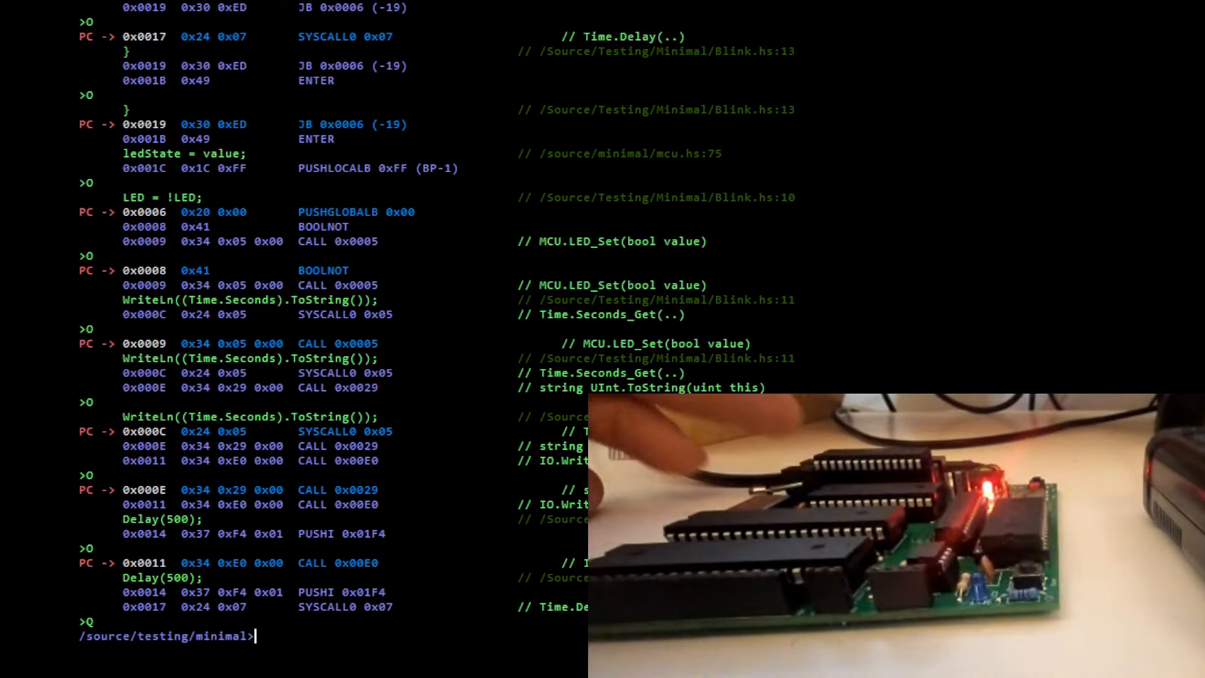
{"action": "type", "text": "hm"}
{"action": "type", "text": "D"}
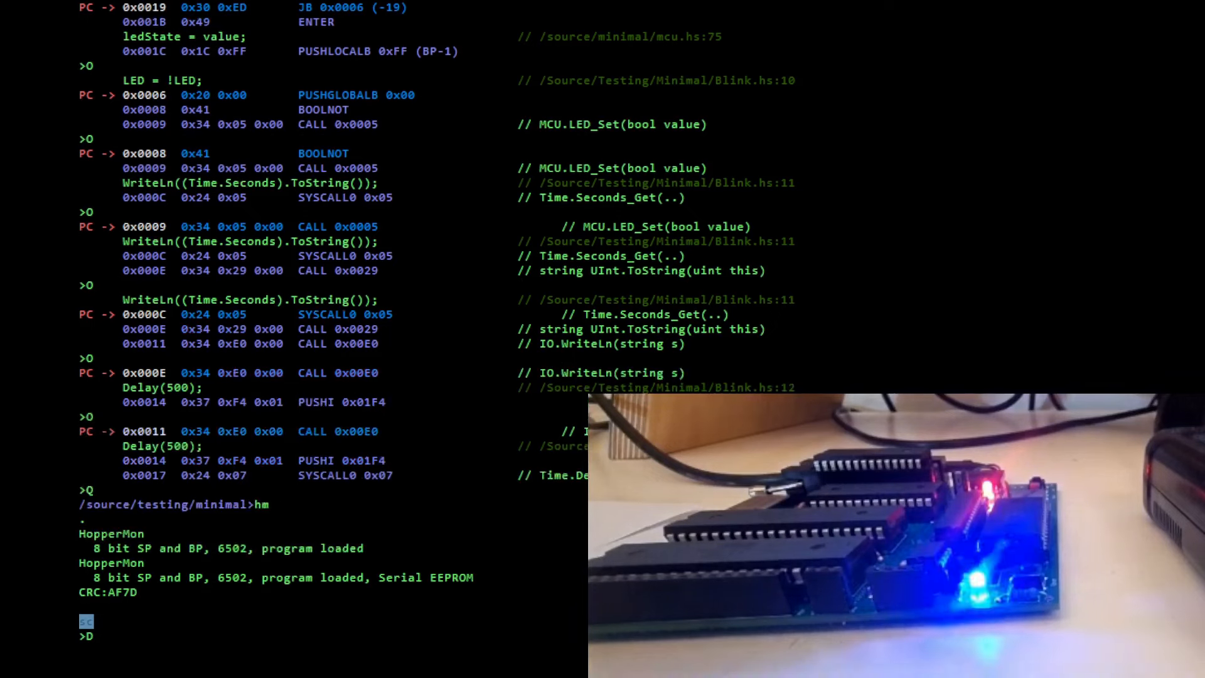
- Enter 6, then V to show the value stack in HopperMon
{"action": "type", "text": "6"}
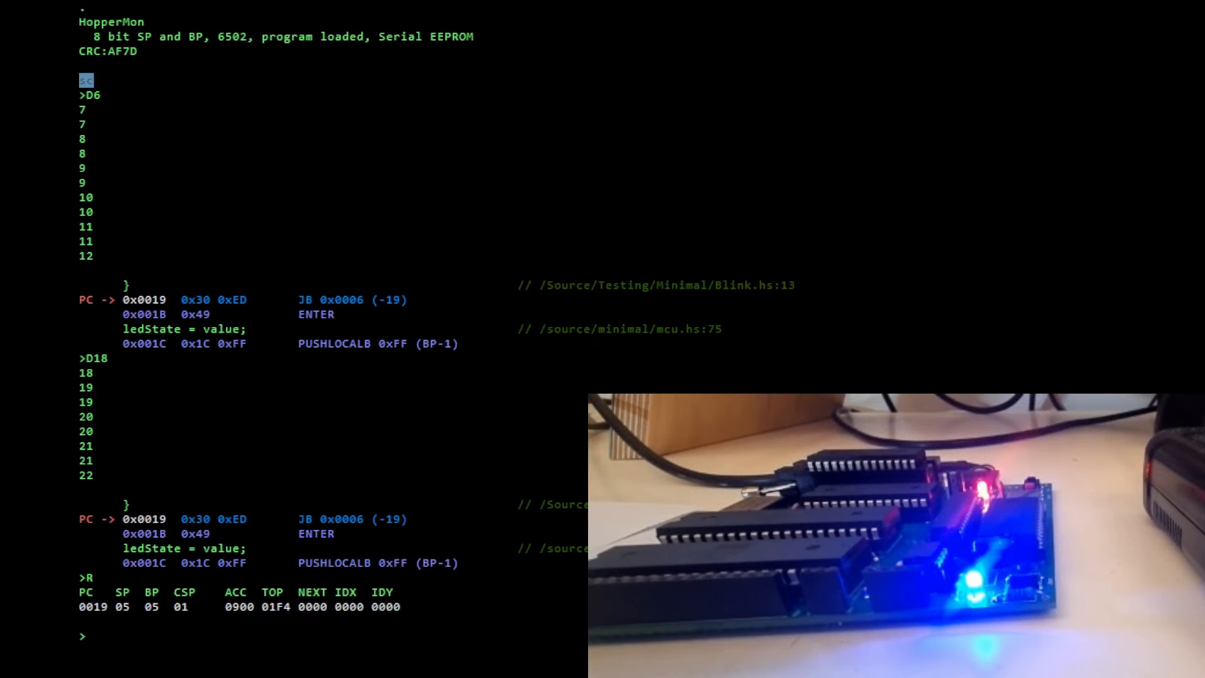
{"action": "type", "text": "V"}
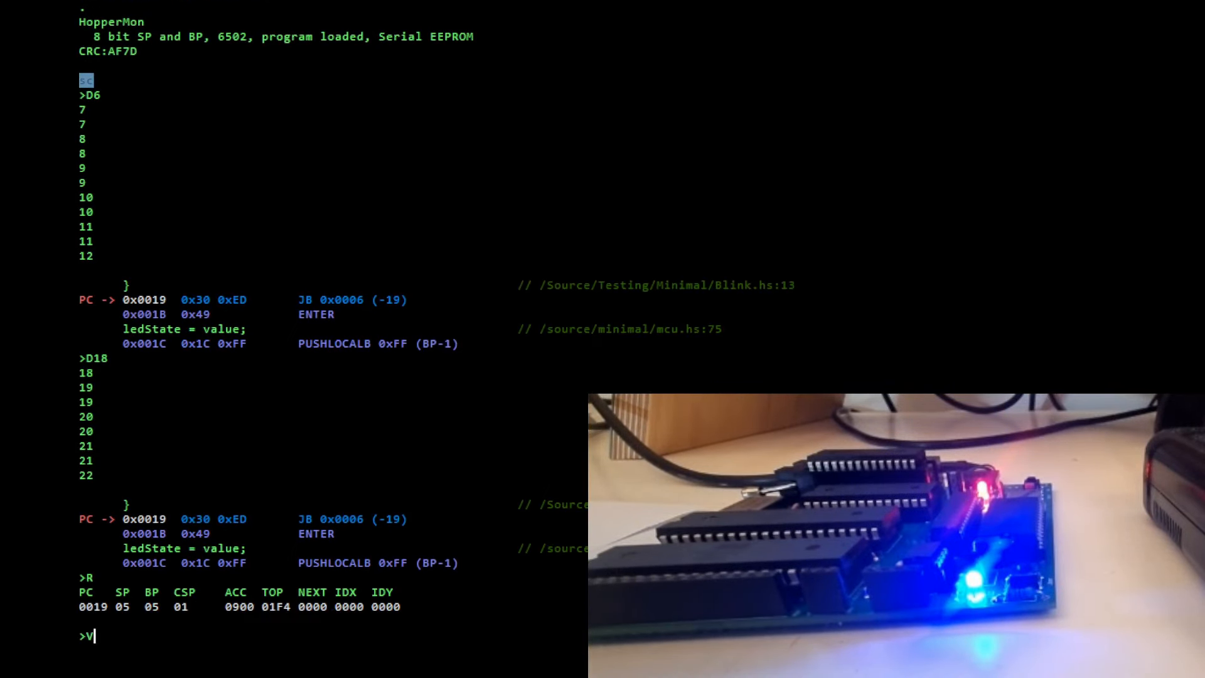